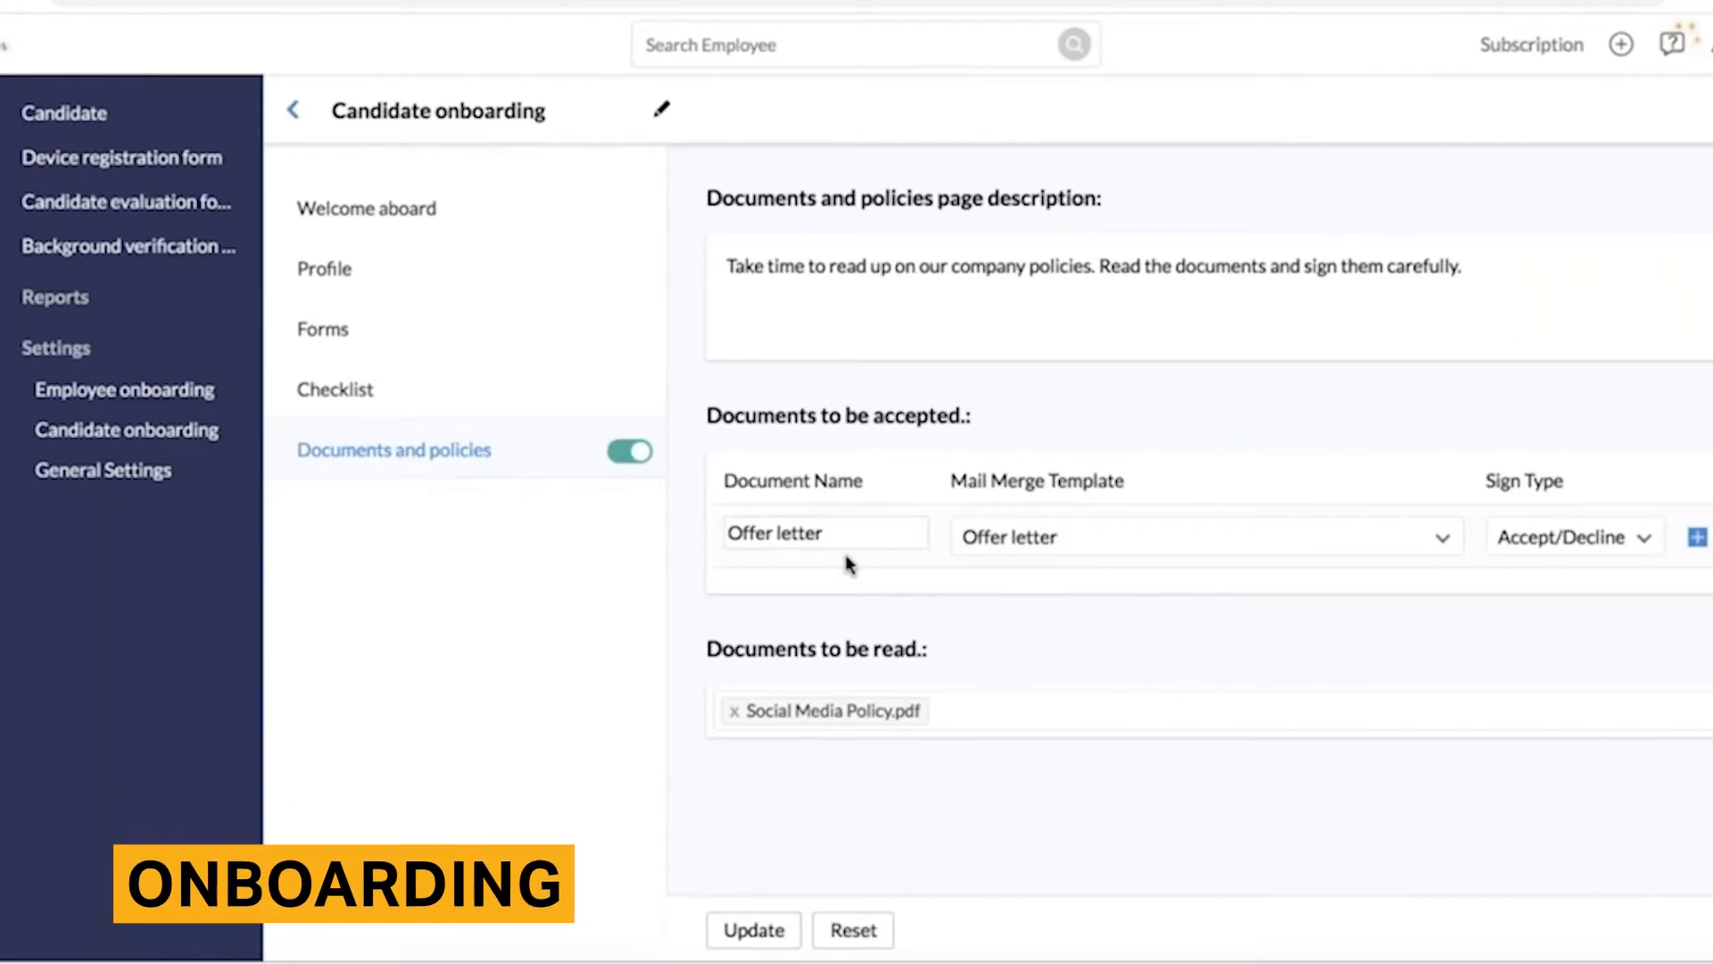
{"action": "mouse_move", "coordinate": [1524, 578]}
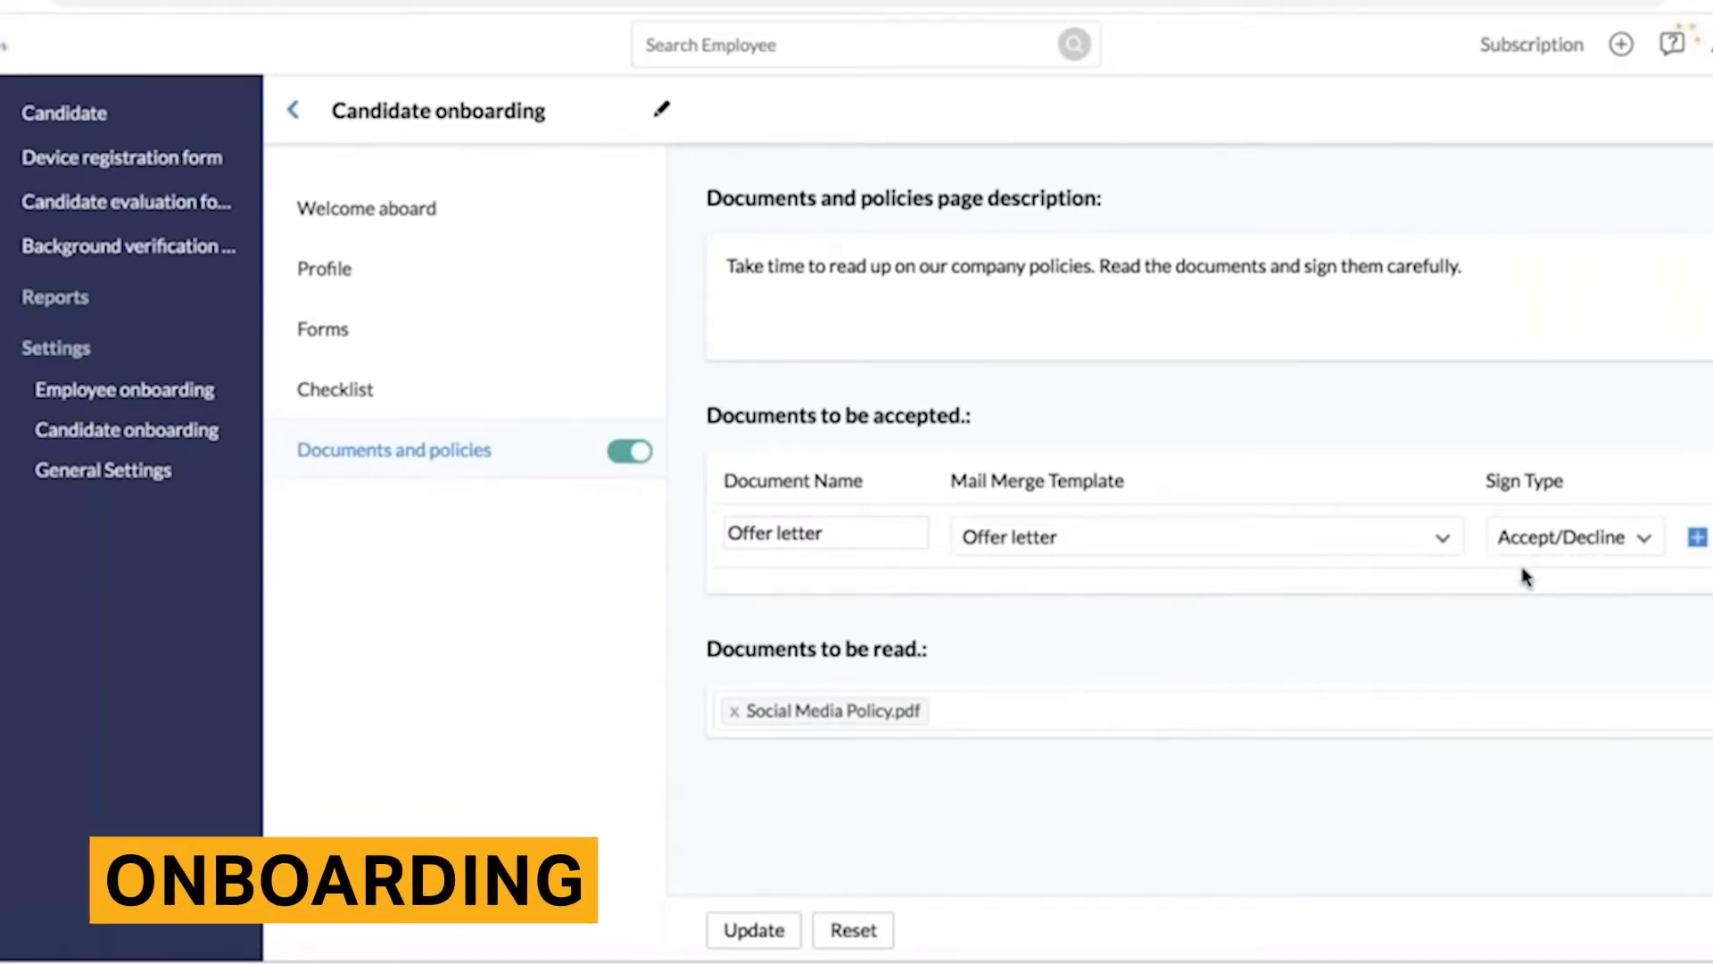
{"action": "mouse_move", "coordinate": [1014, 504]}
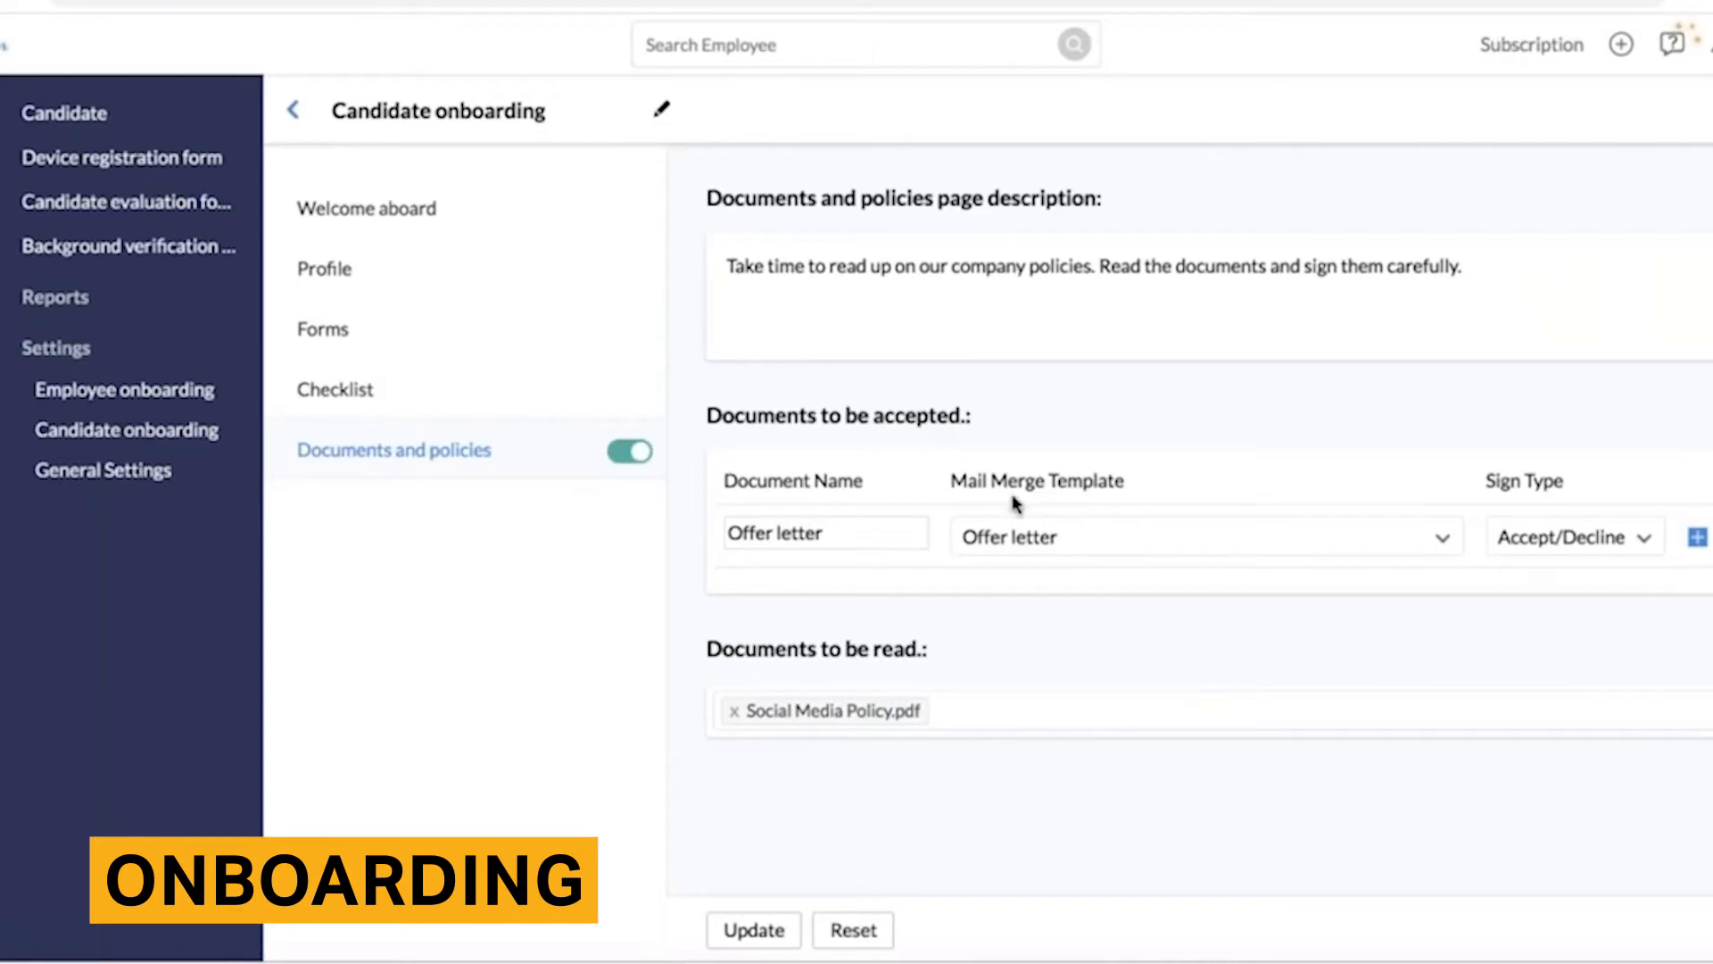
{"action": "mouse_move", "coordinate": [1086, 505]}
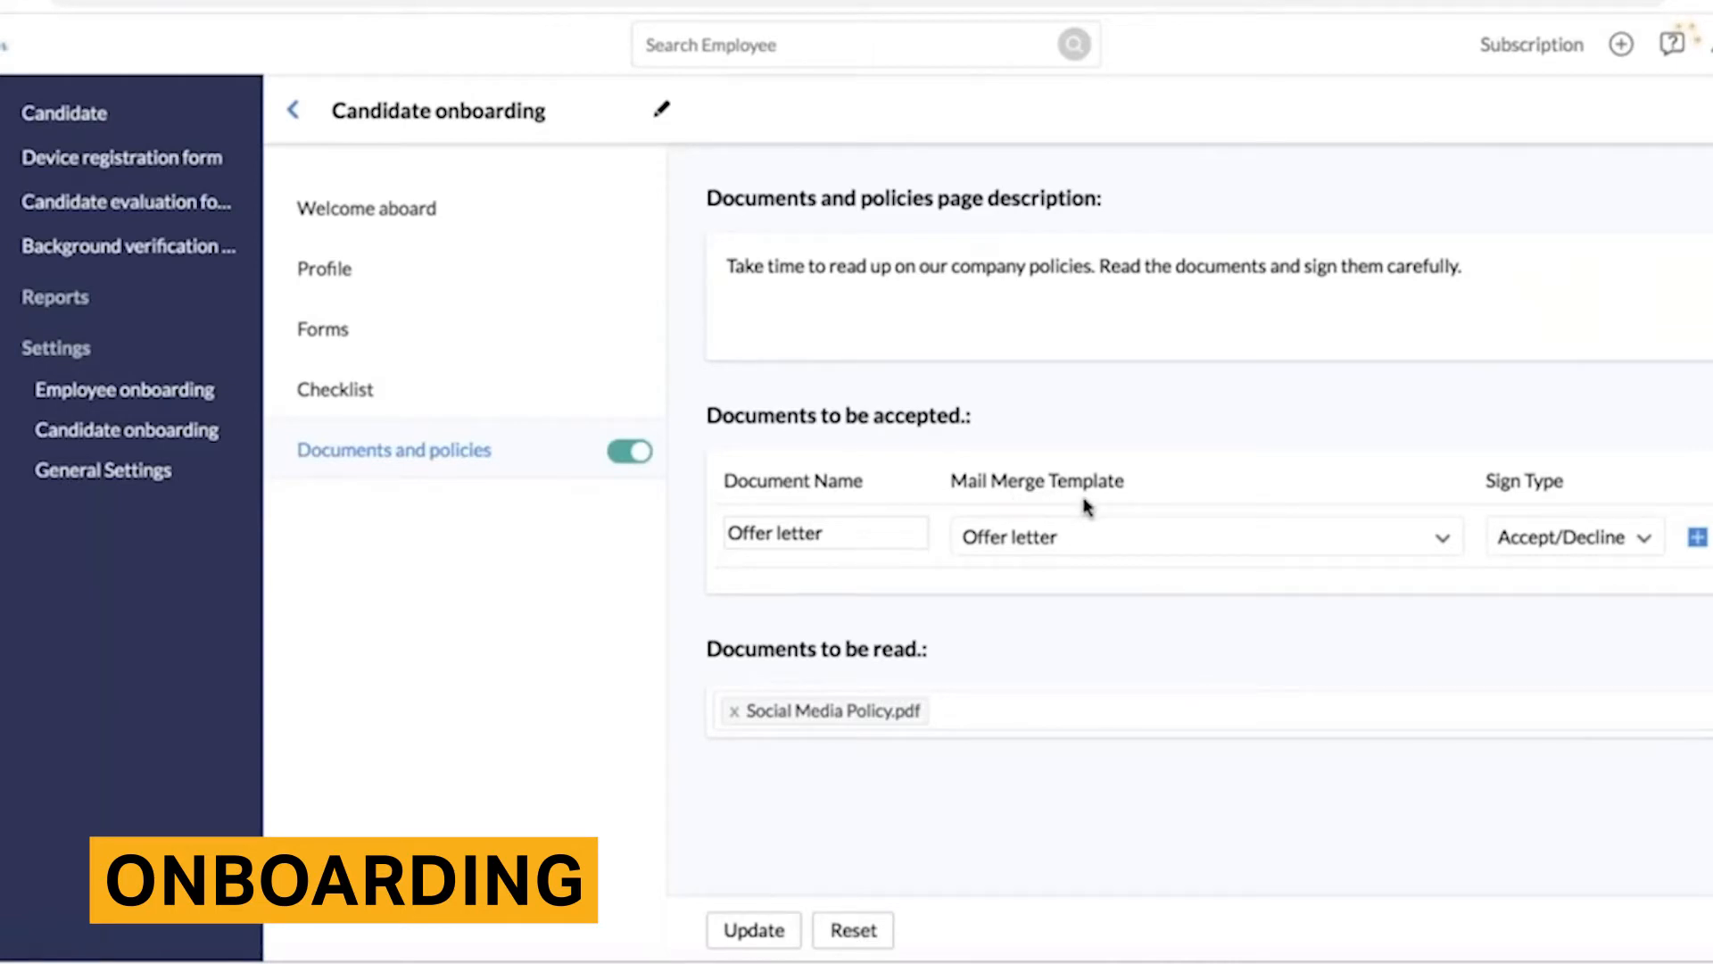
{"action": "mouse_move", "coordinate": [500, 639]}
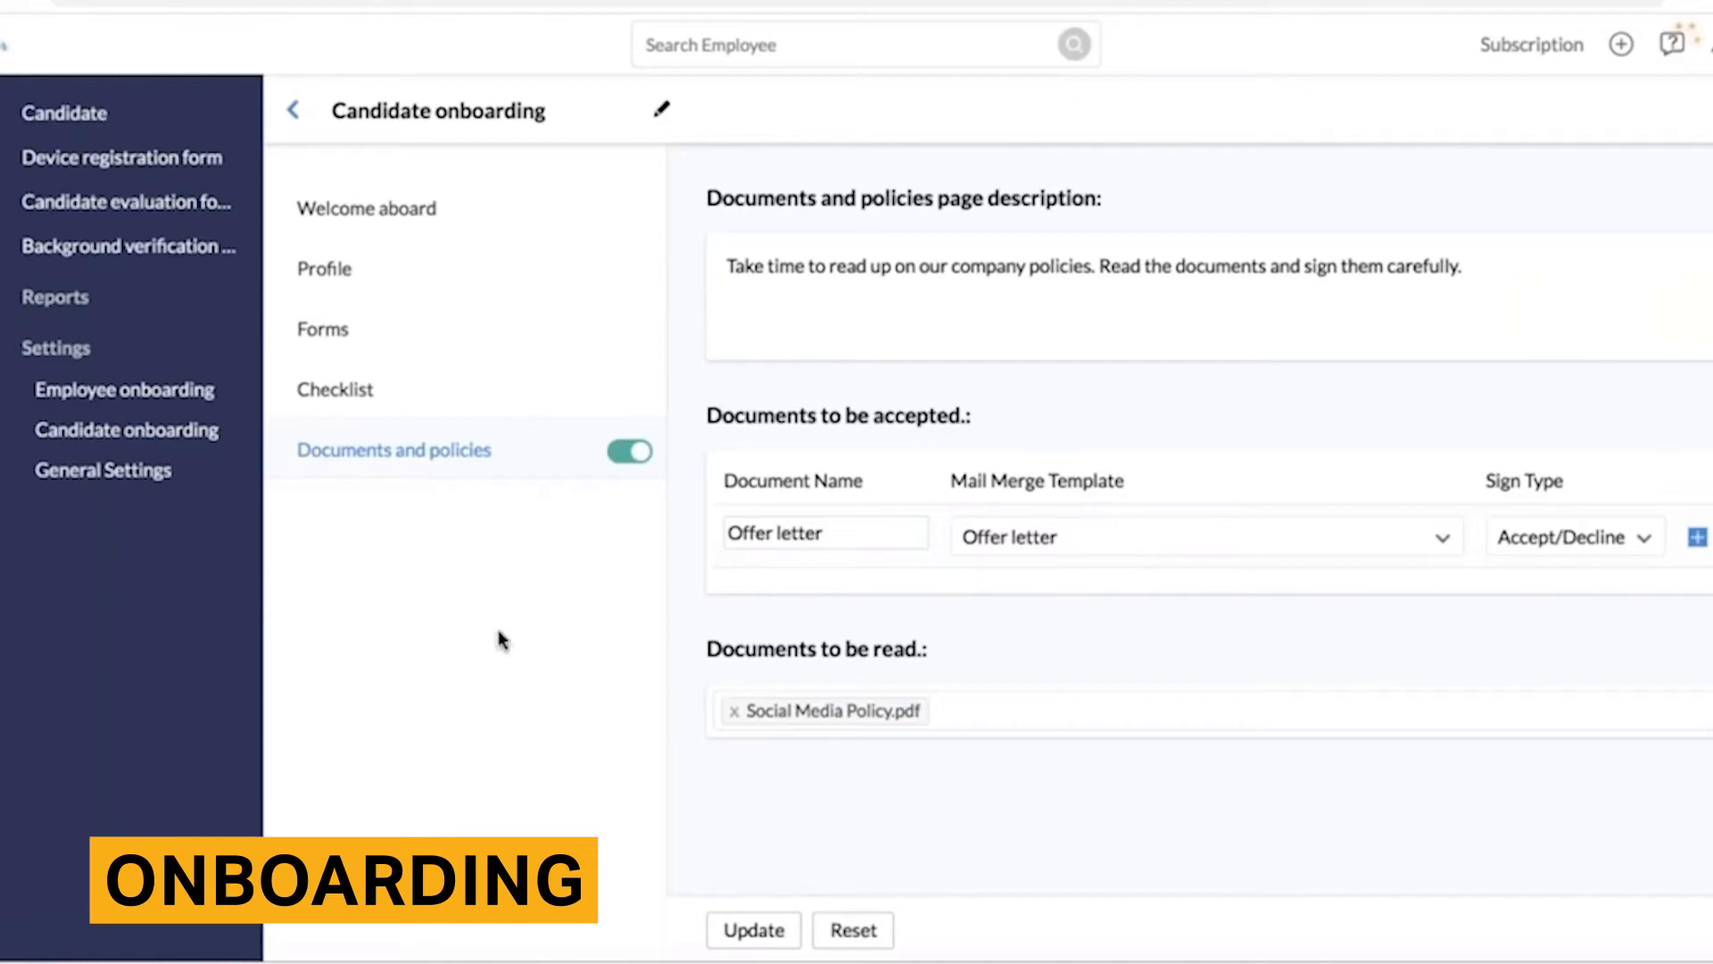
{"action": "mouse_move", "coordinate": [516, 523]}
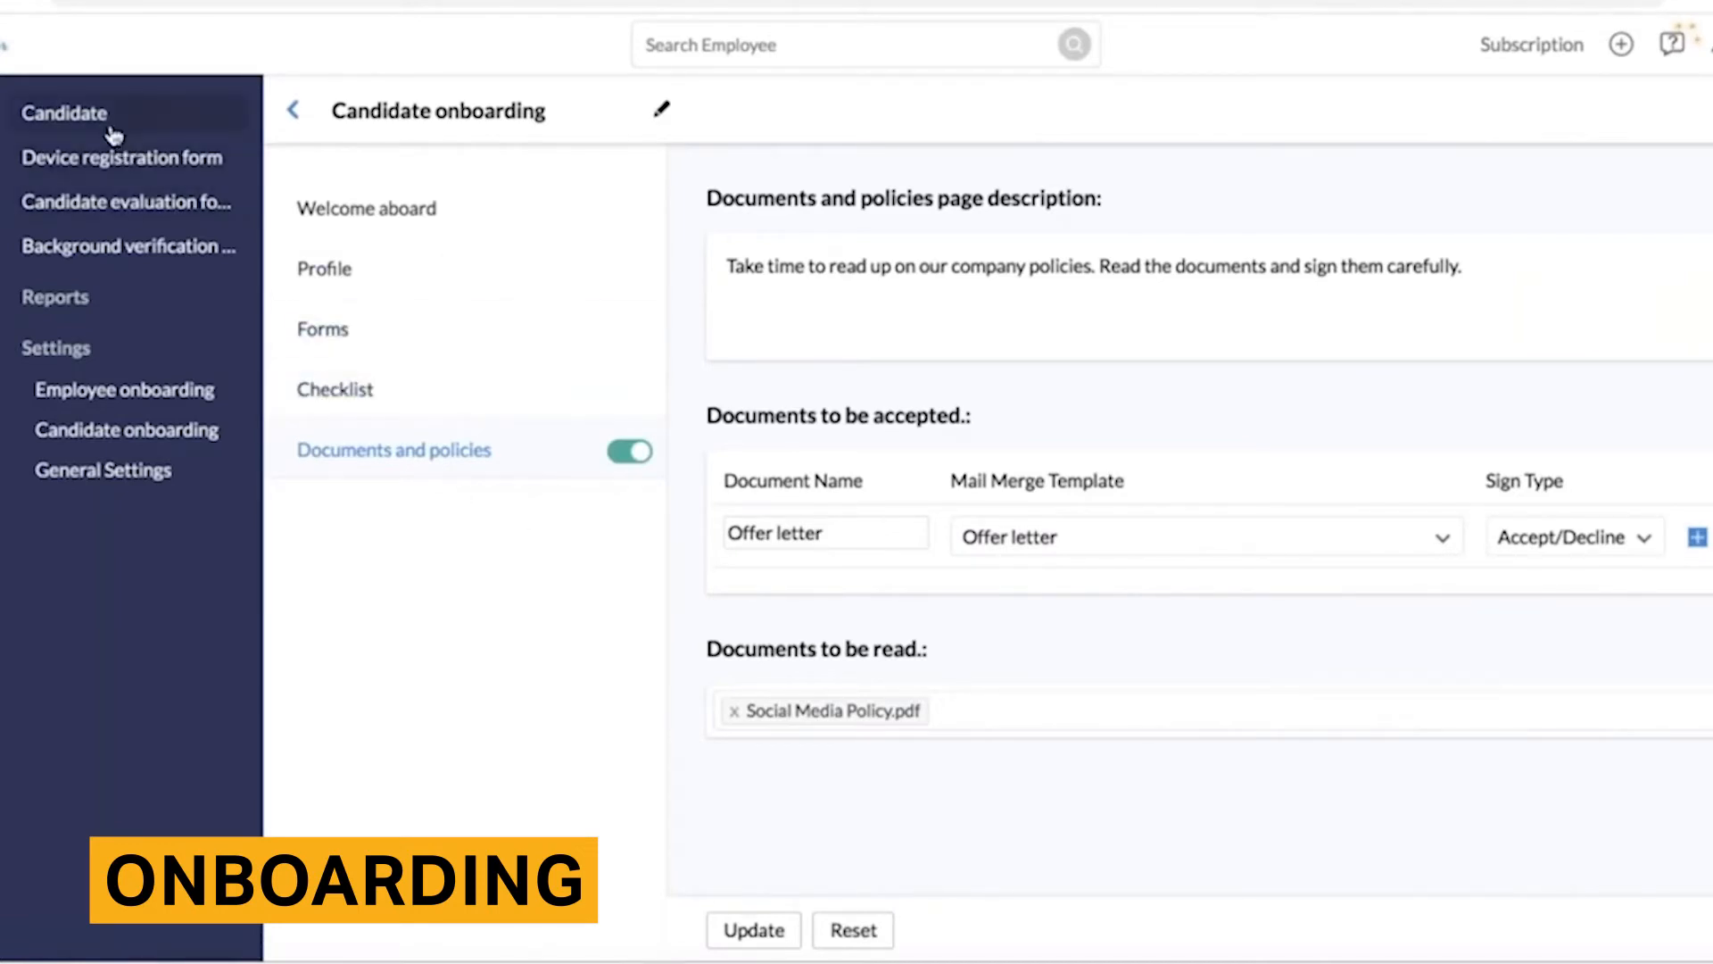
Show the candidate list and the Add choices for one or multiple candidates.
{"action": "left_click", "coordinate": [64, 113]}
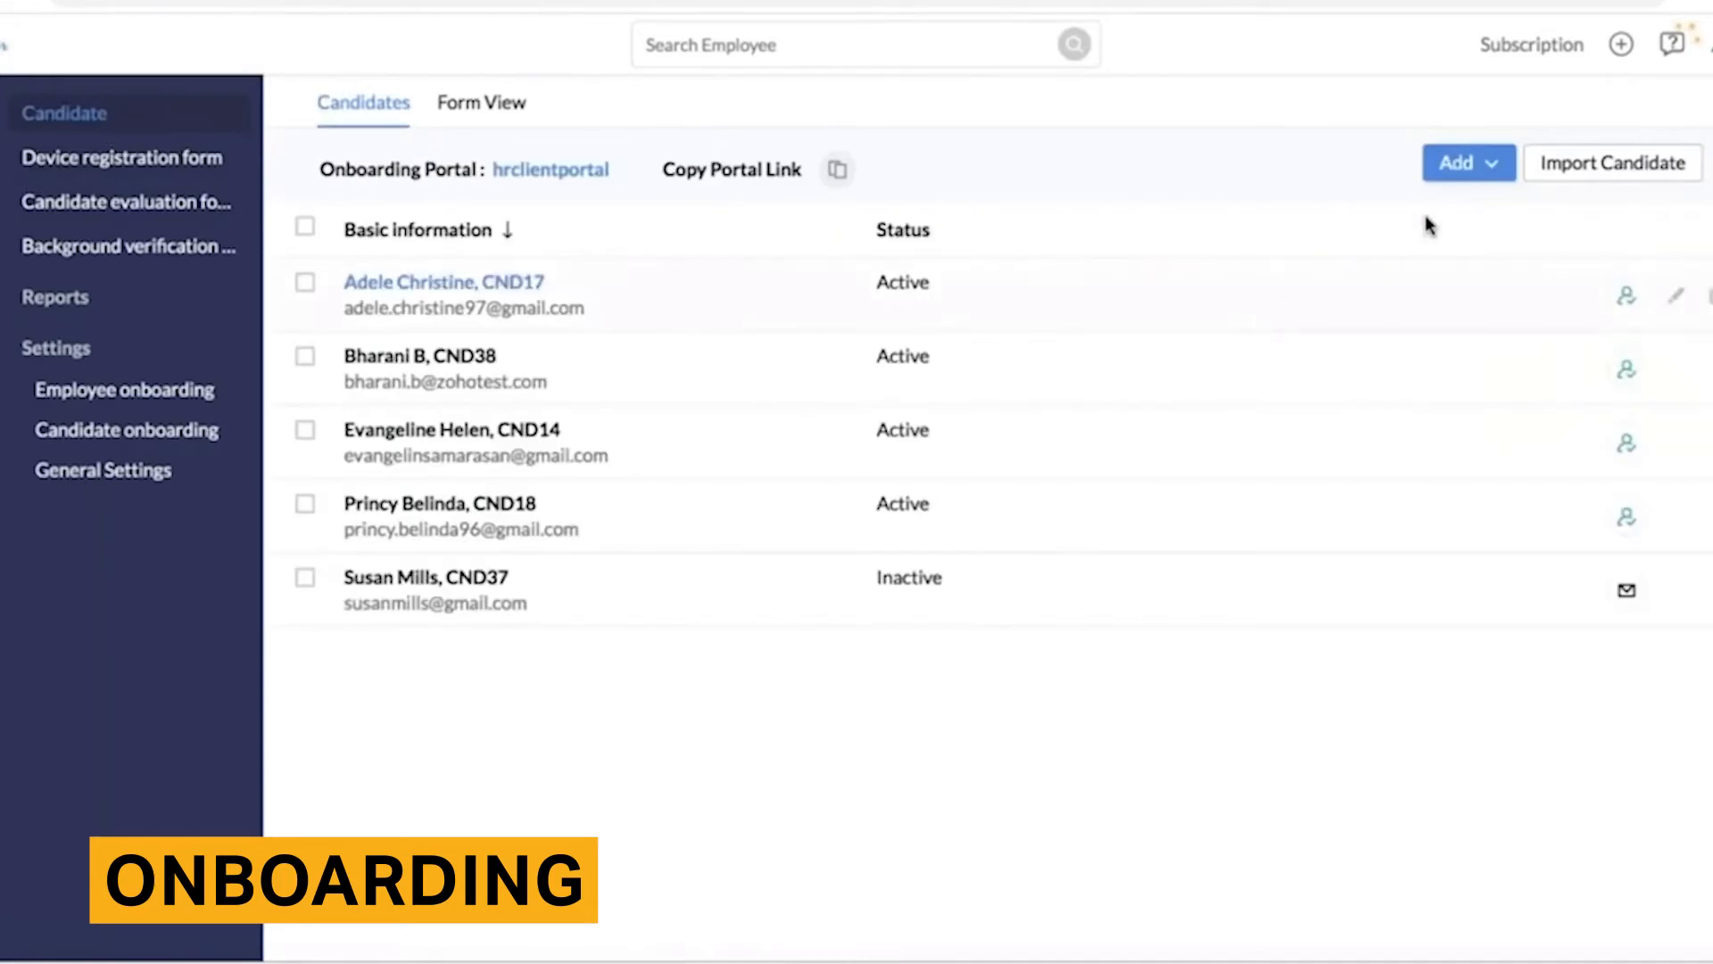
{"action": "left_click", "coordinate": [1458, 163]}
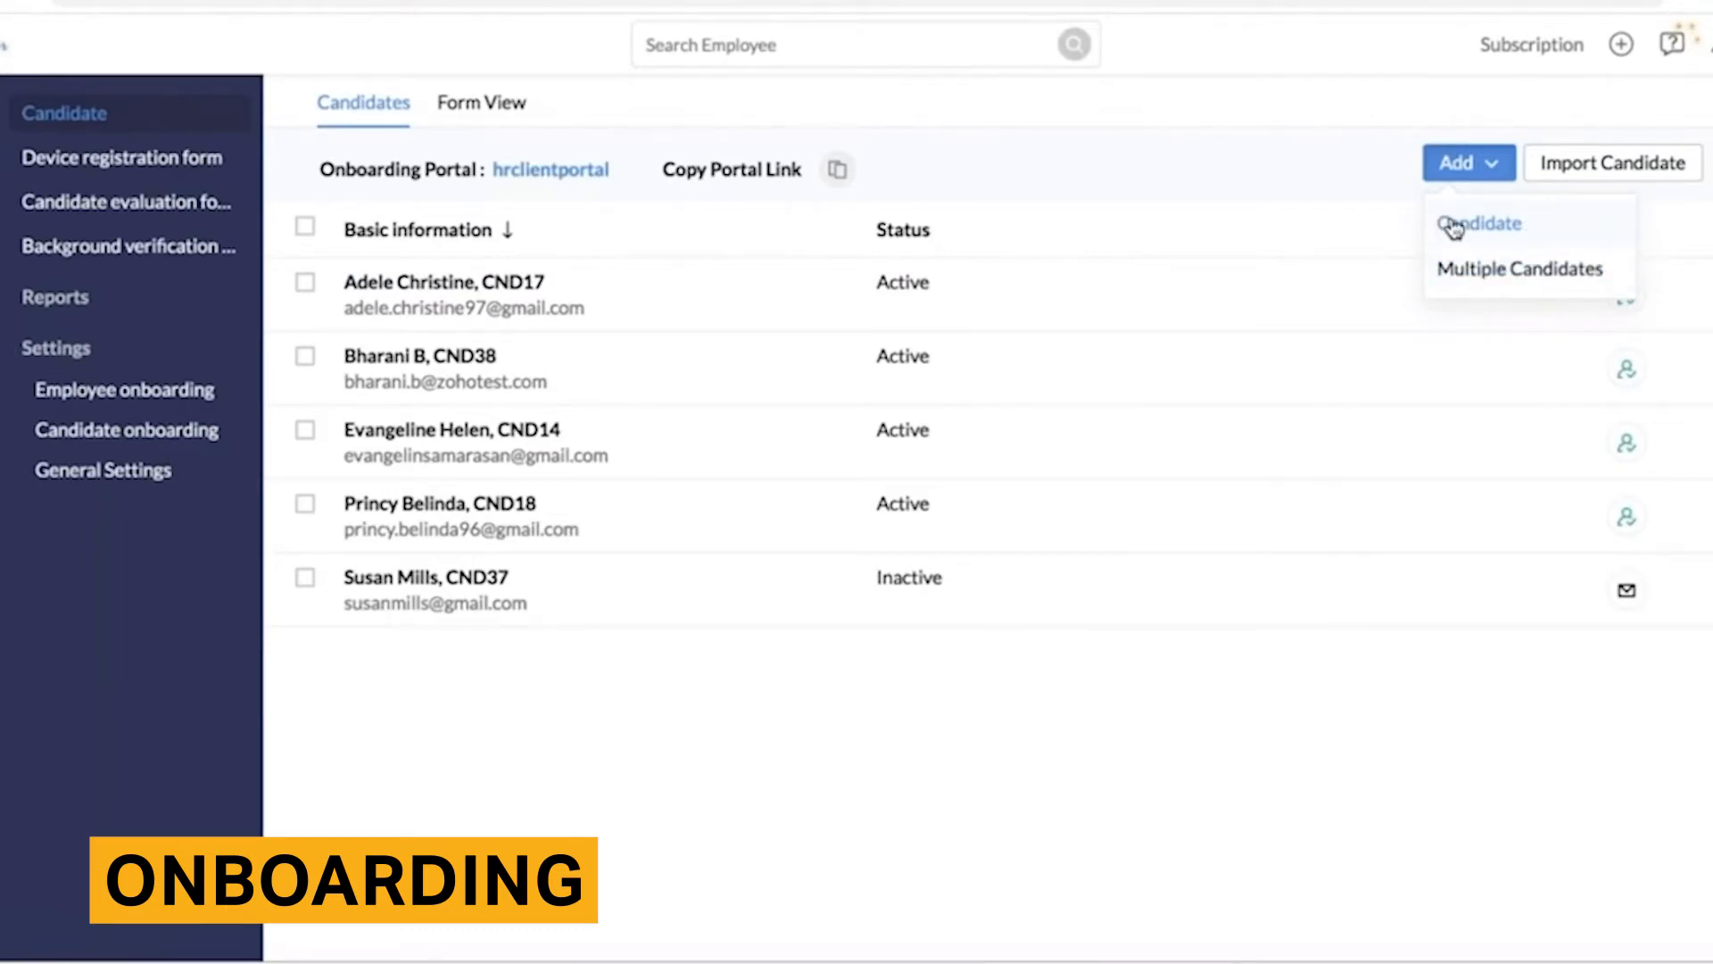
{"action": "left_click", "coordinate": [1481, 223]}
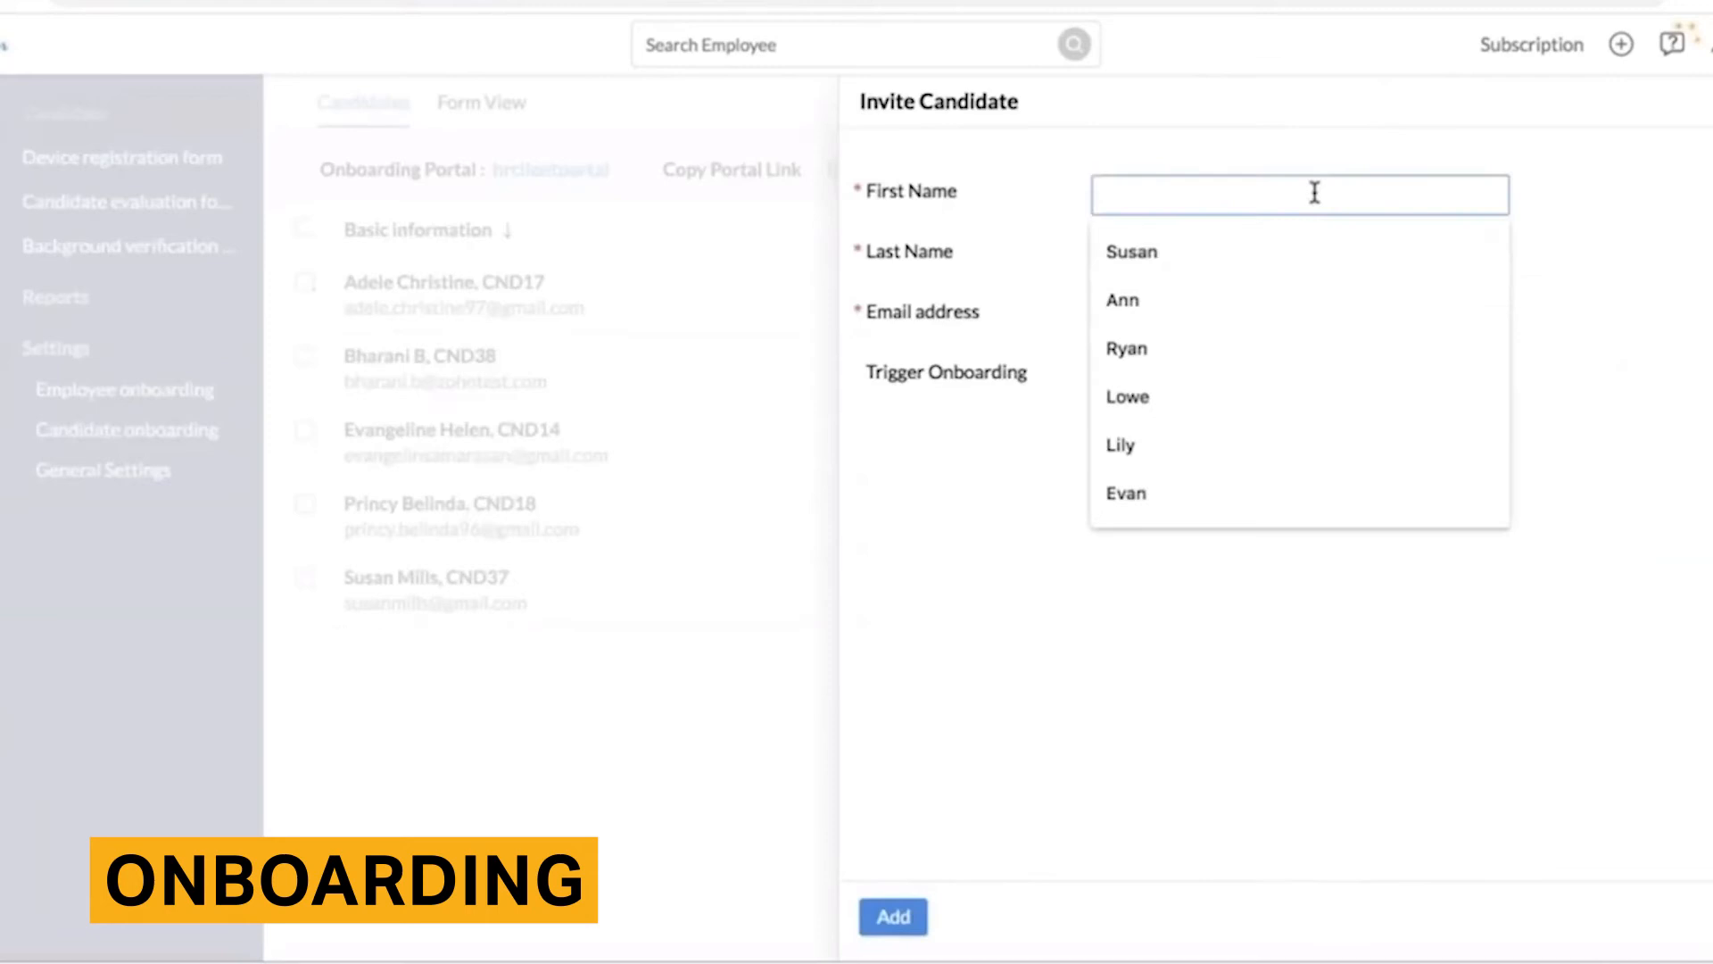
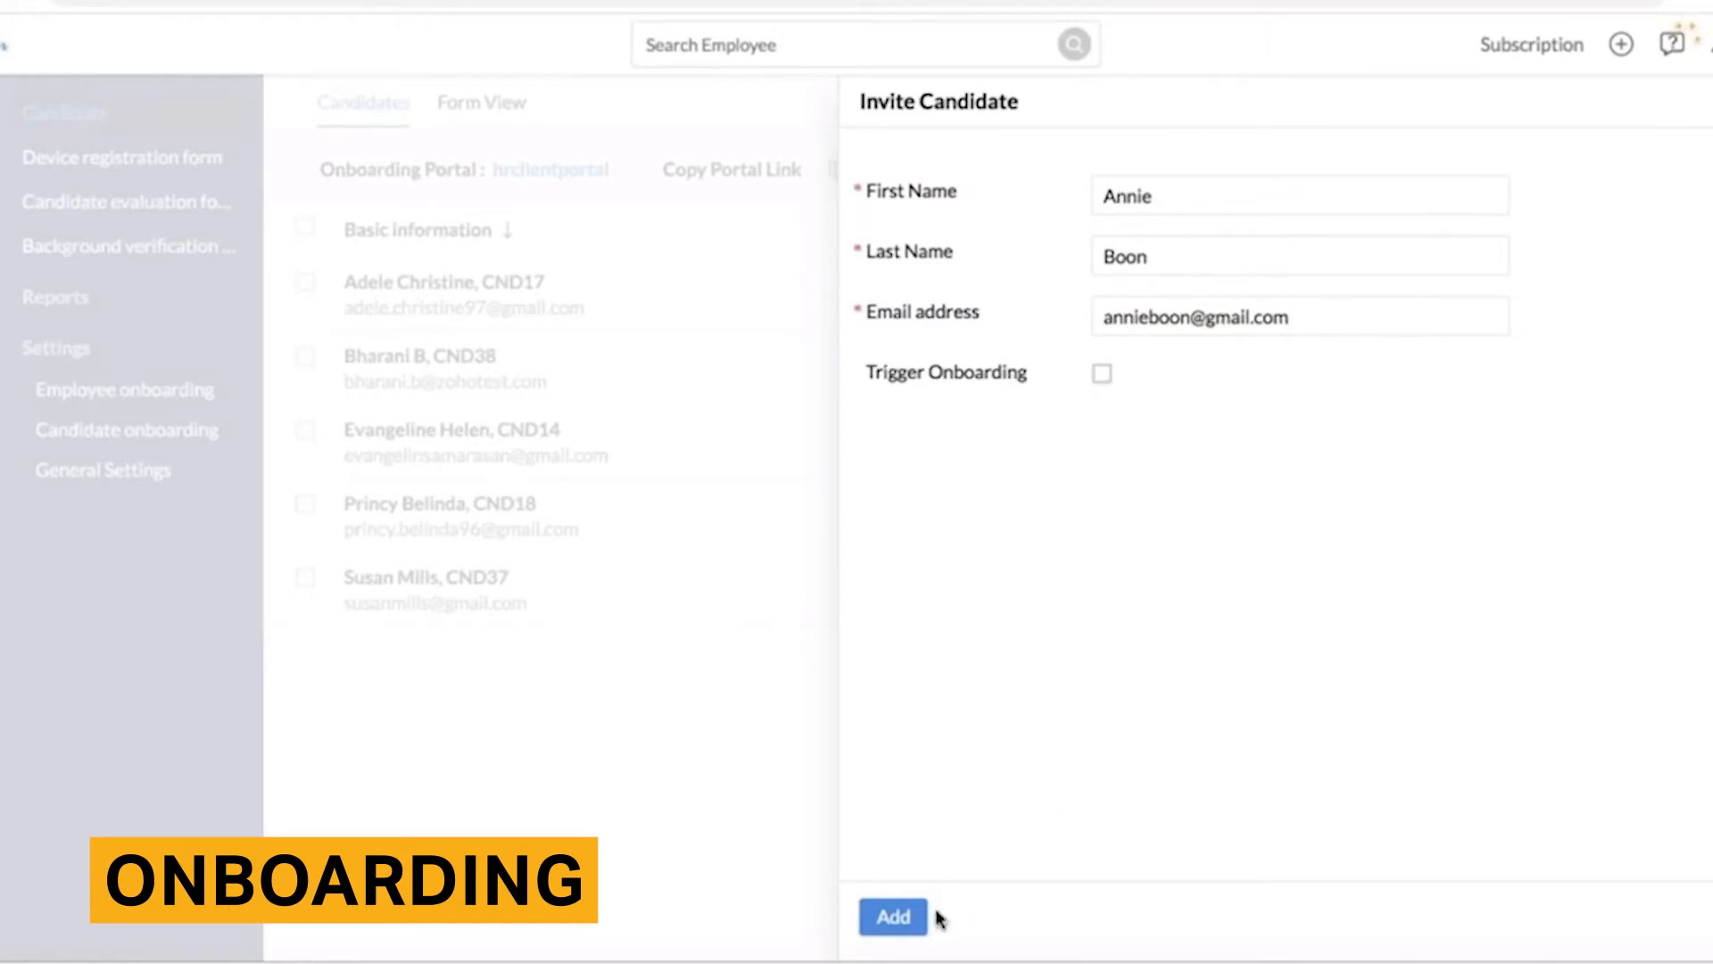
{"action": "mouse_move", "coordinate": [687, 671]}
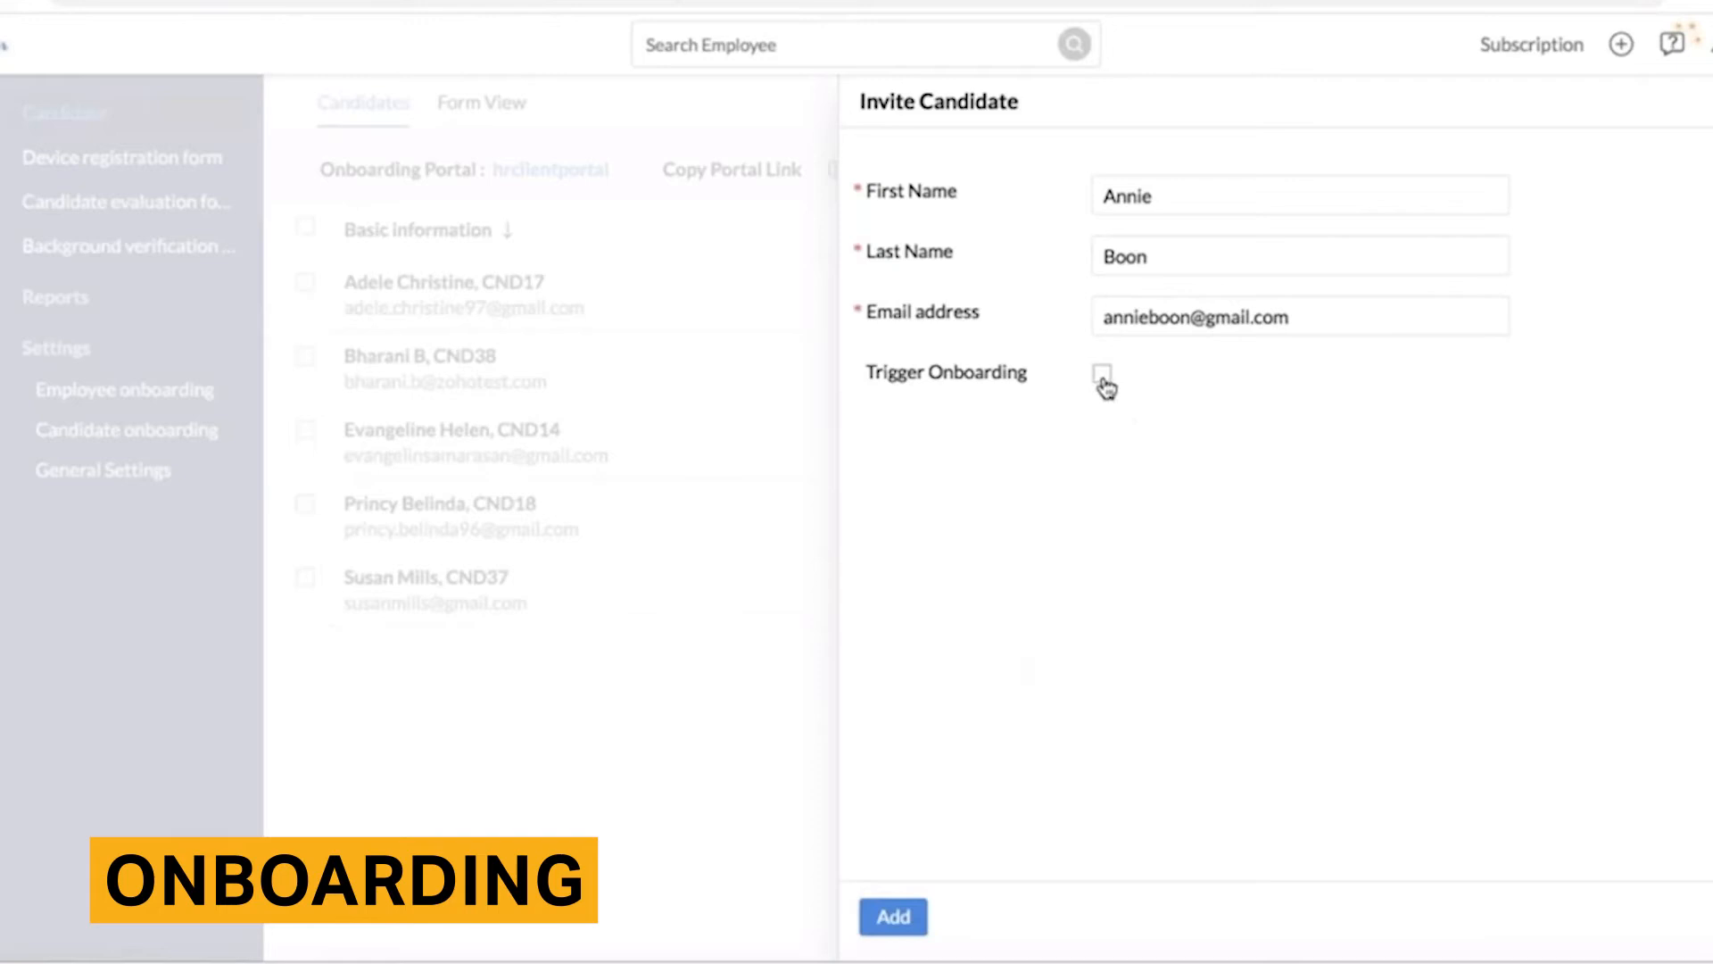
{"action": "left_click", "coordinate": [1101, 373]}
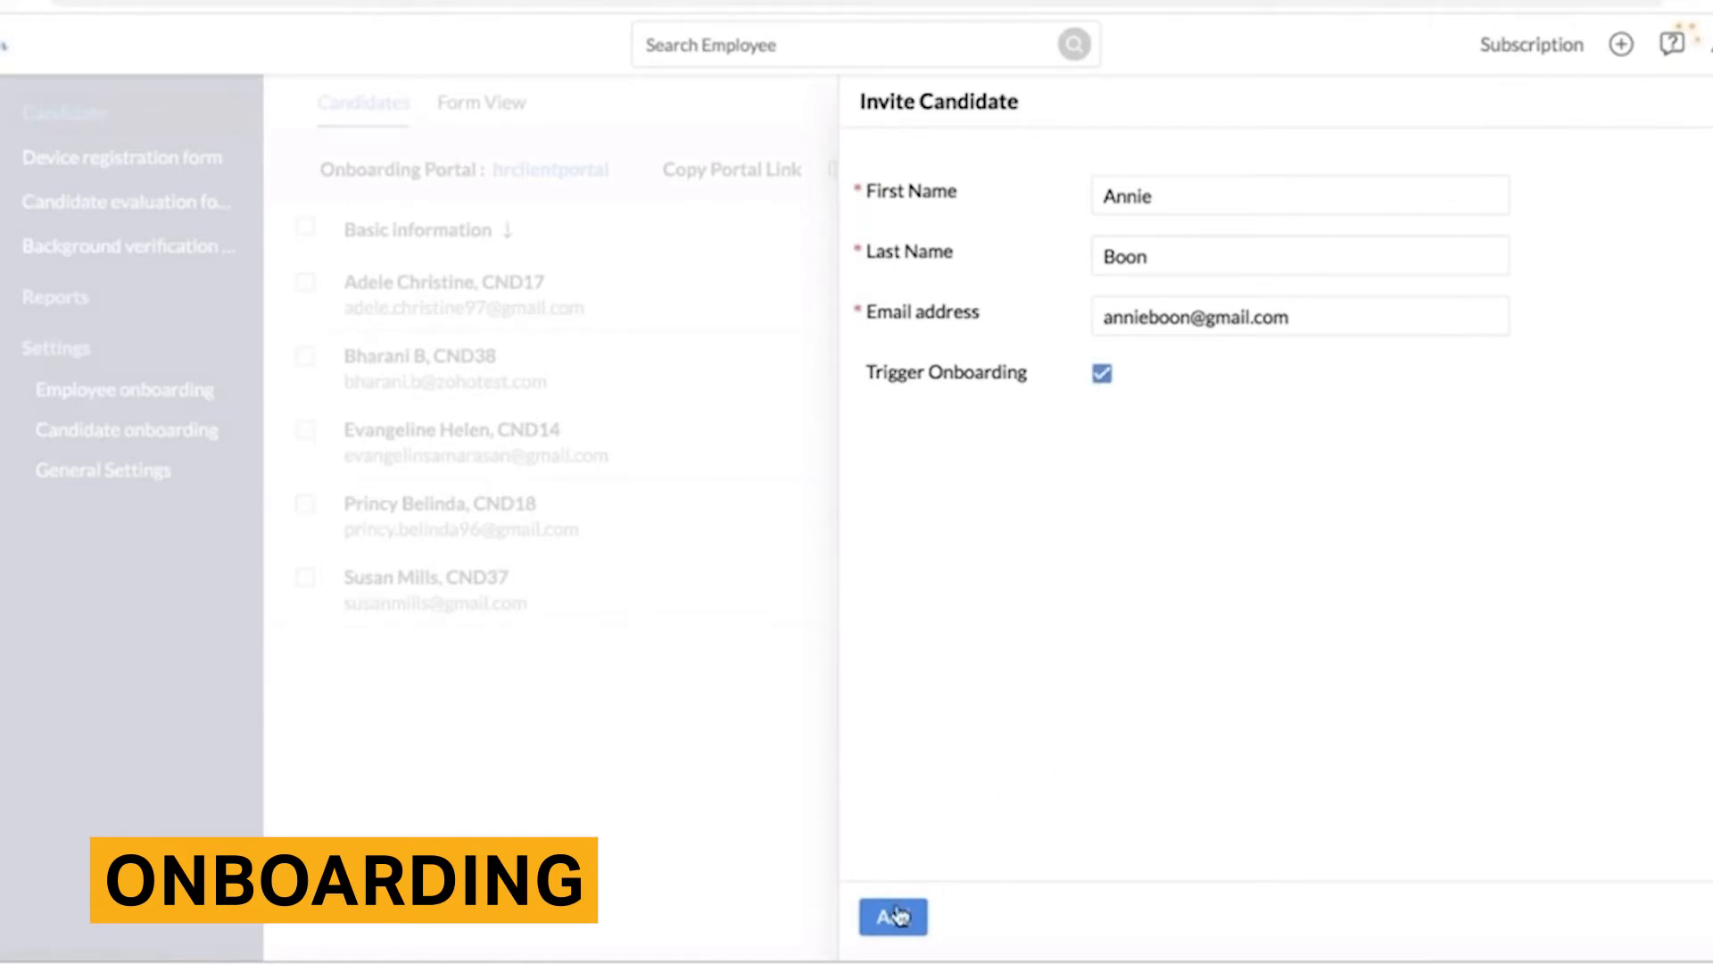
{"action": "left_click", "coordinate": [892, 917]}
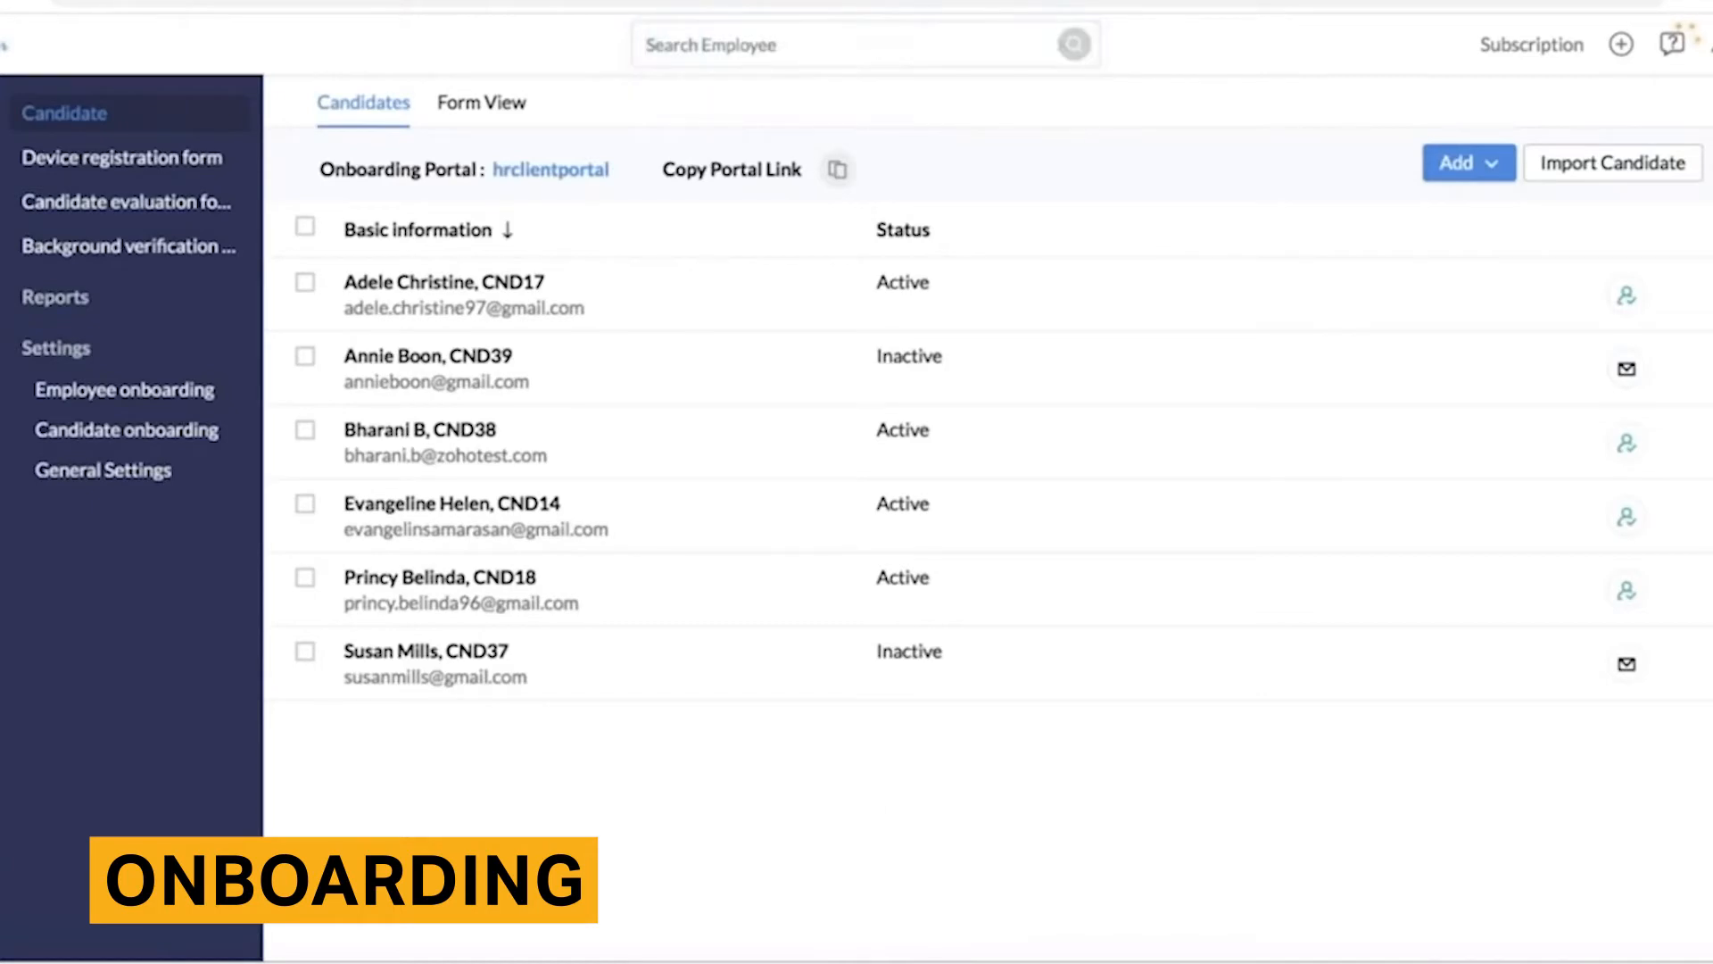
{"action": "left_click", "coordinate": [126, 428]}
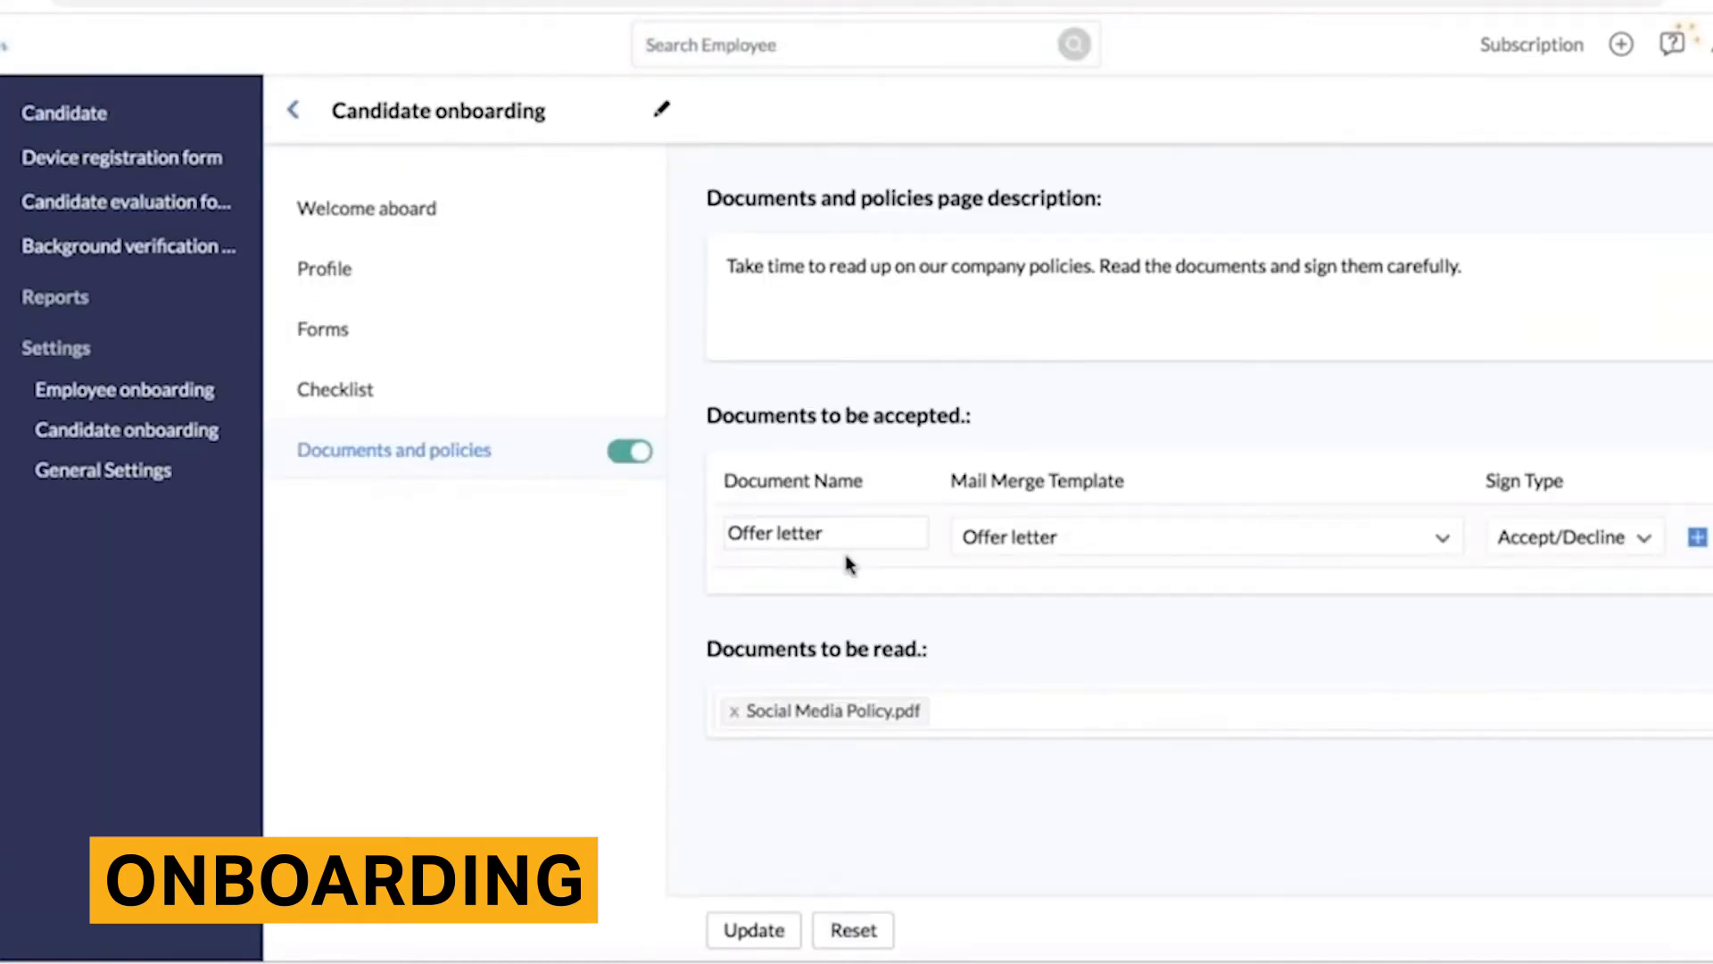
{"action": "mouse_move", "coordinate": [1523, 576]}
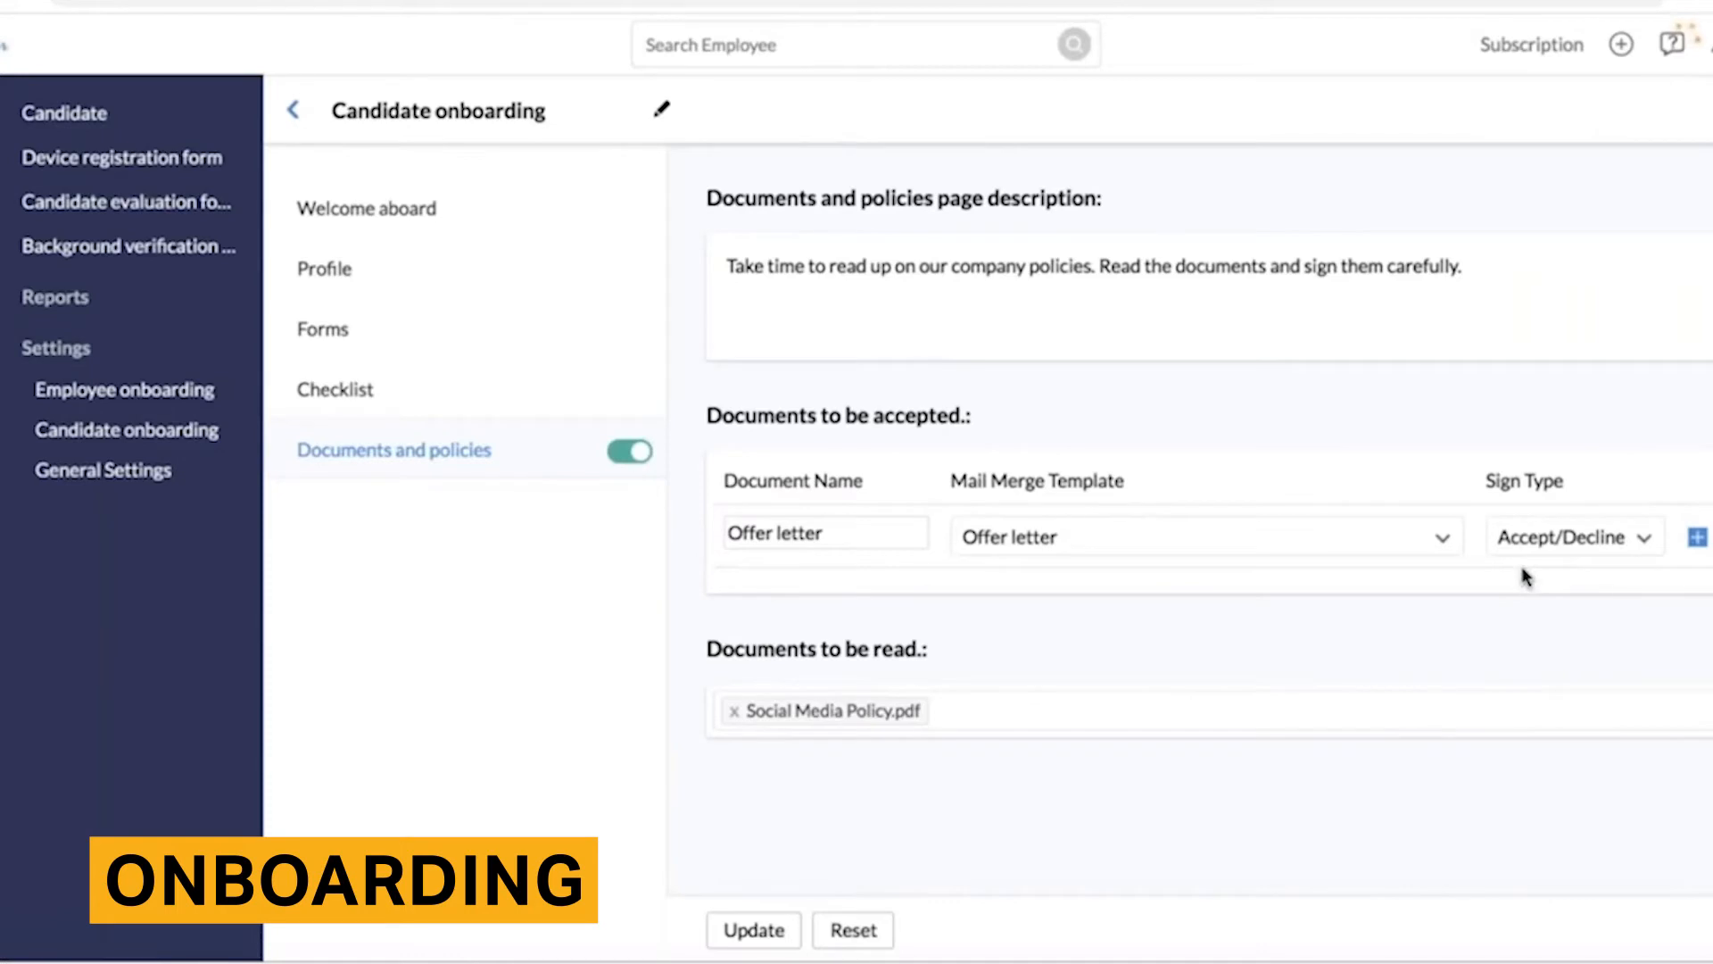
{"action": "mouse_move", "coordinate": [1039, 499]}
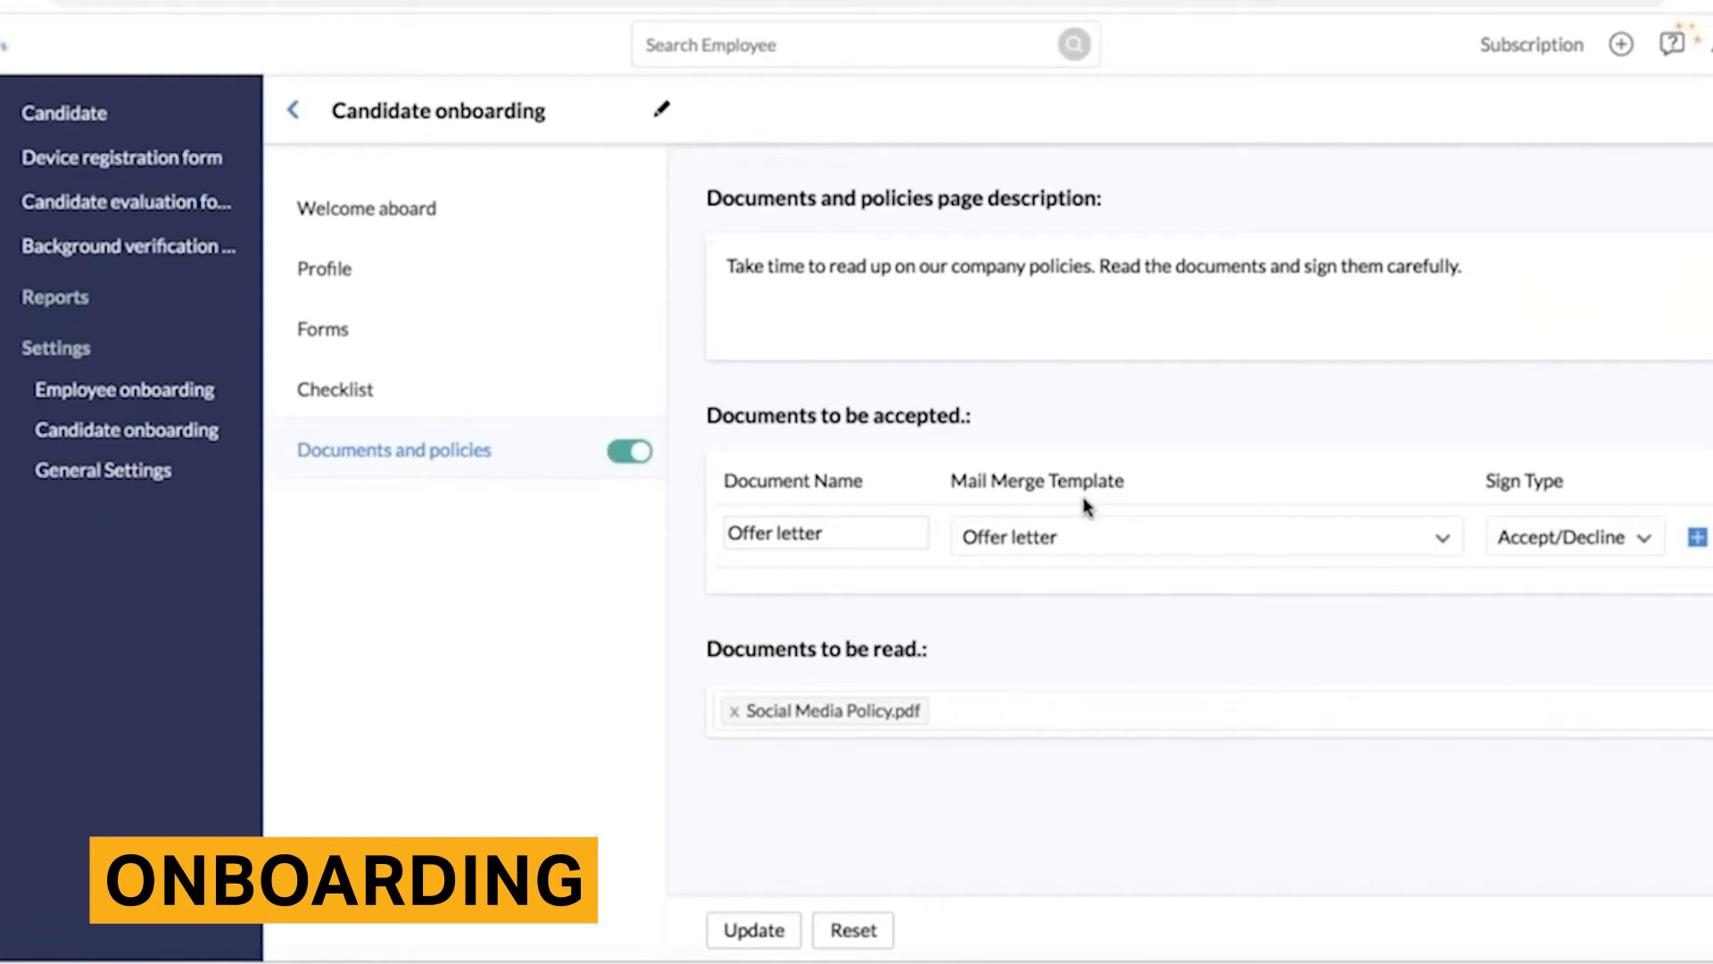
{"action": "mouse_move", "coordinate": [499, 639]}
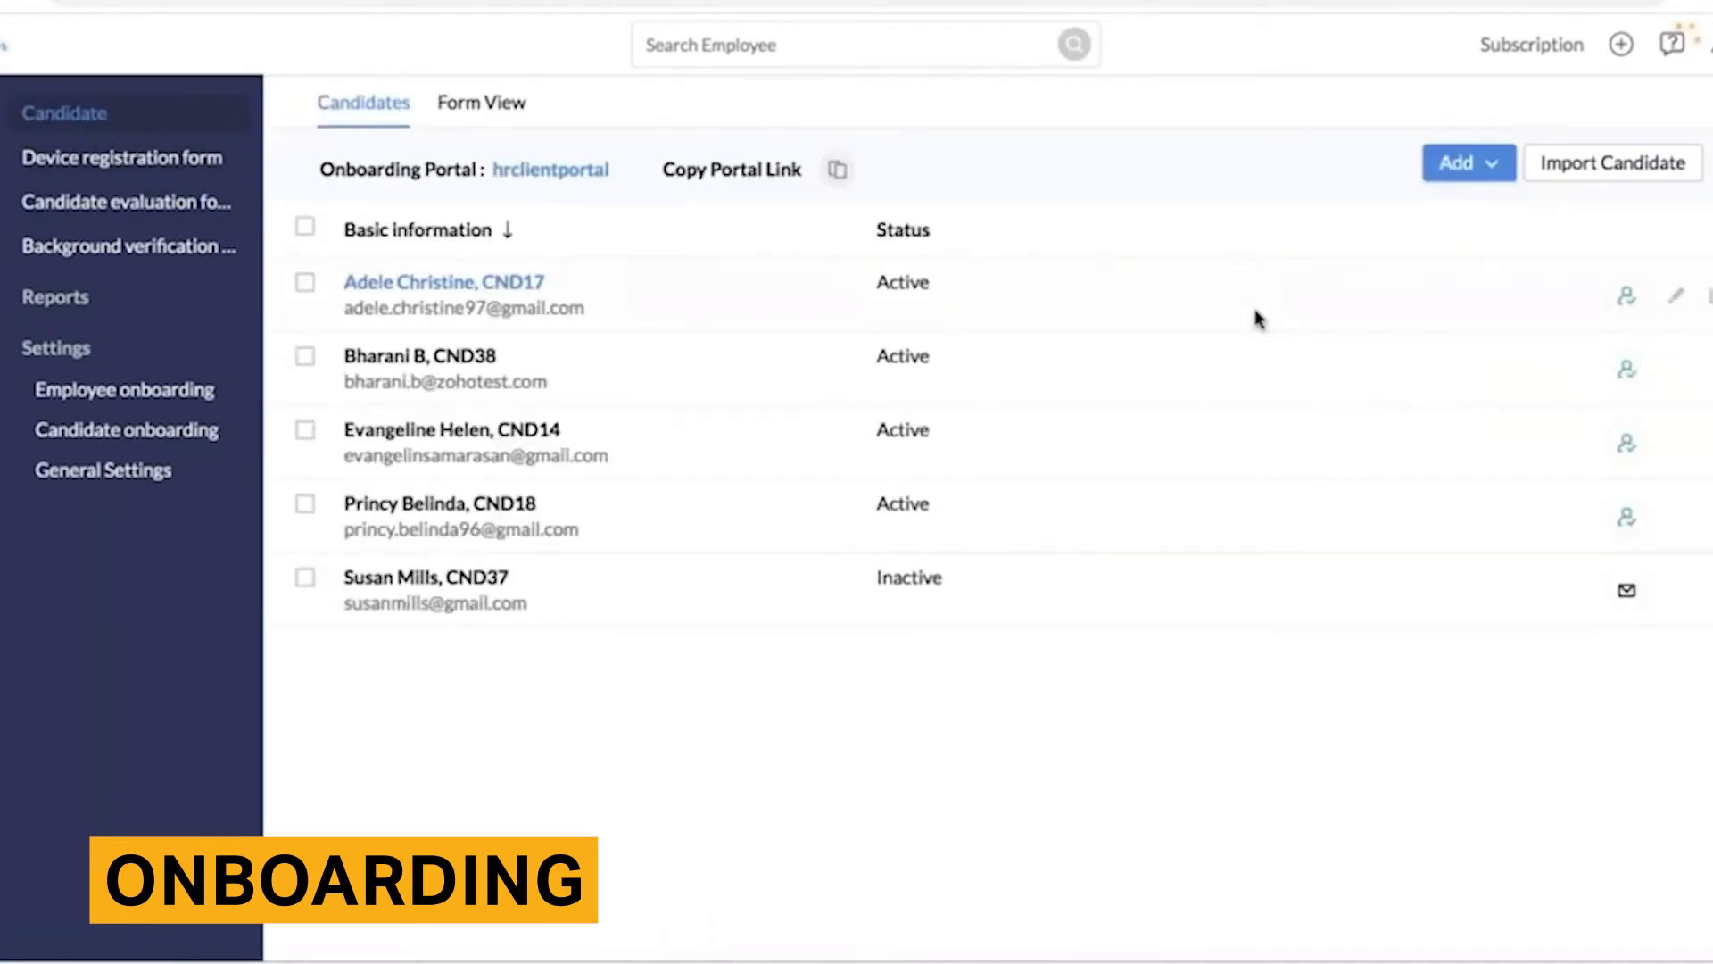
Show the July 2020 time logs with the 20-hour Medical inspection entry for KG Pharma.
{"action": "left_click", "coordinate": [1468, 162]}
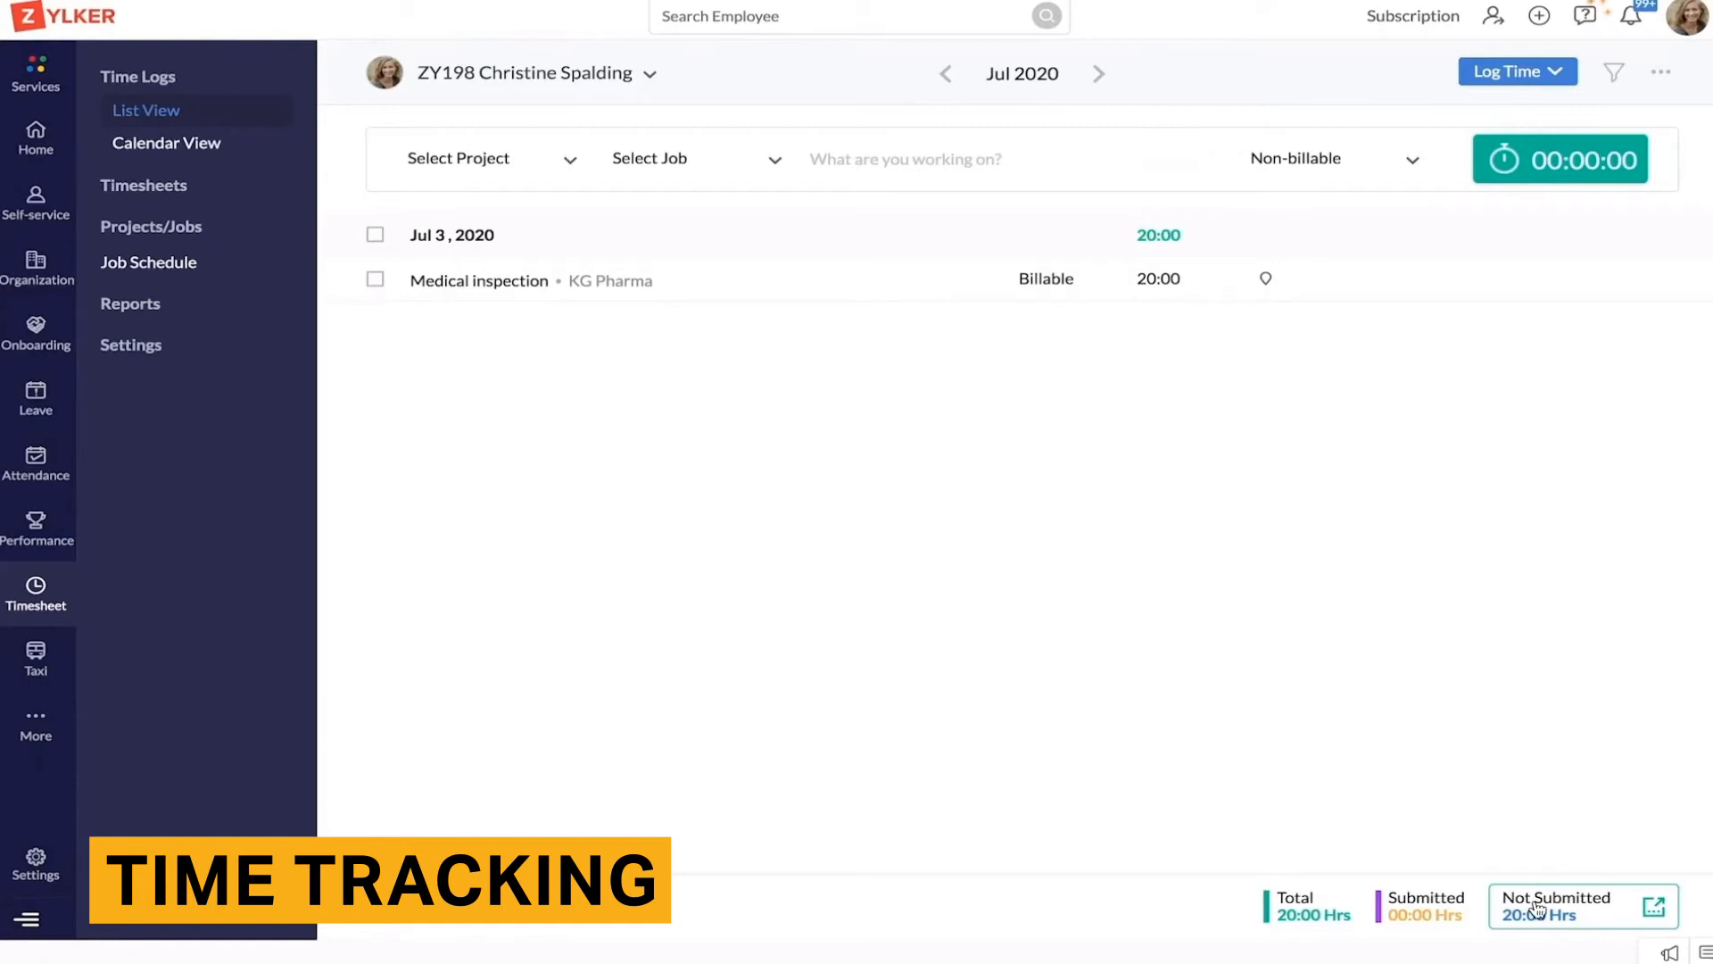
Draft a July 2020 KG Pharma timesheet from the 20 unsubmitted billable hours.
{"action": "left_click", "coordinate": [1574, 906]}
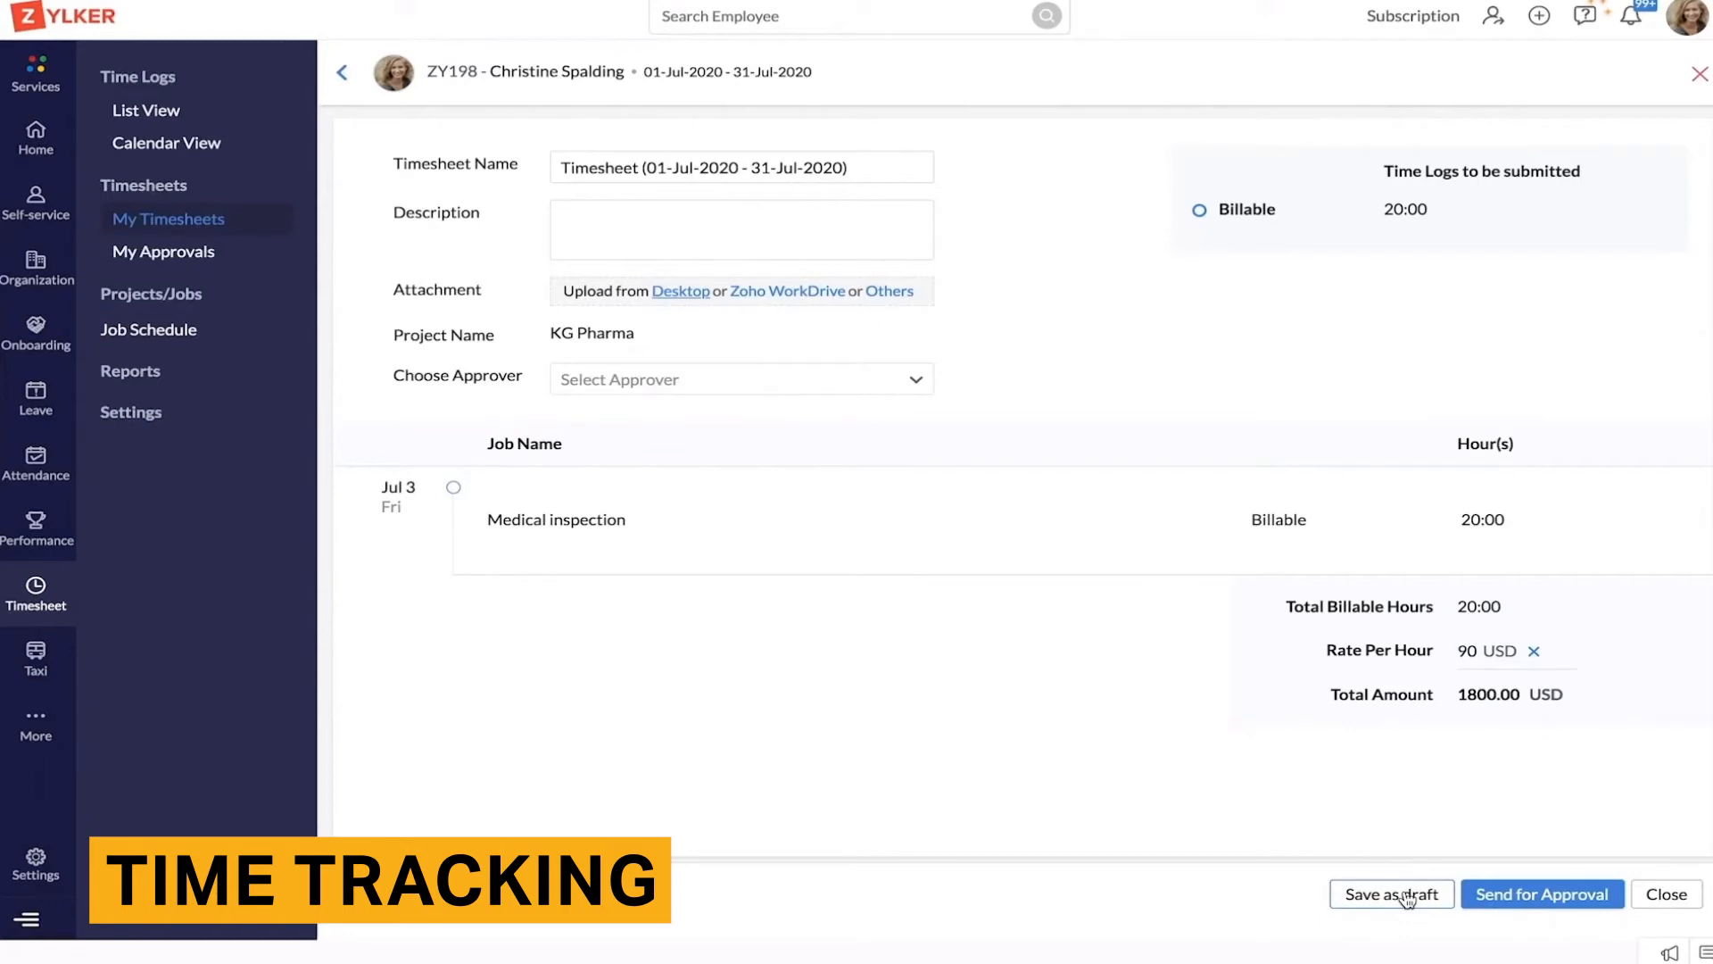
{"action": "mouse_move", "coordinate": [1540, 894]}
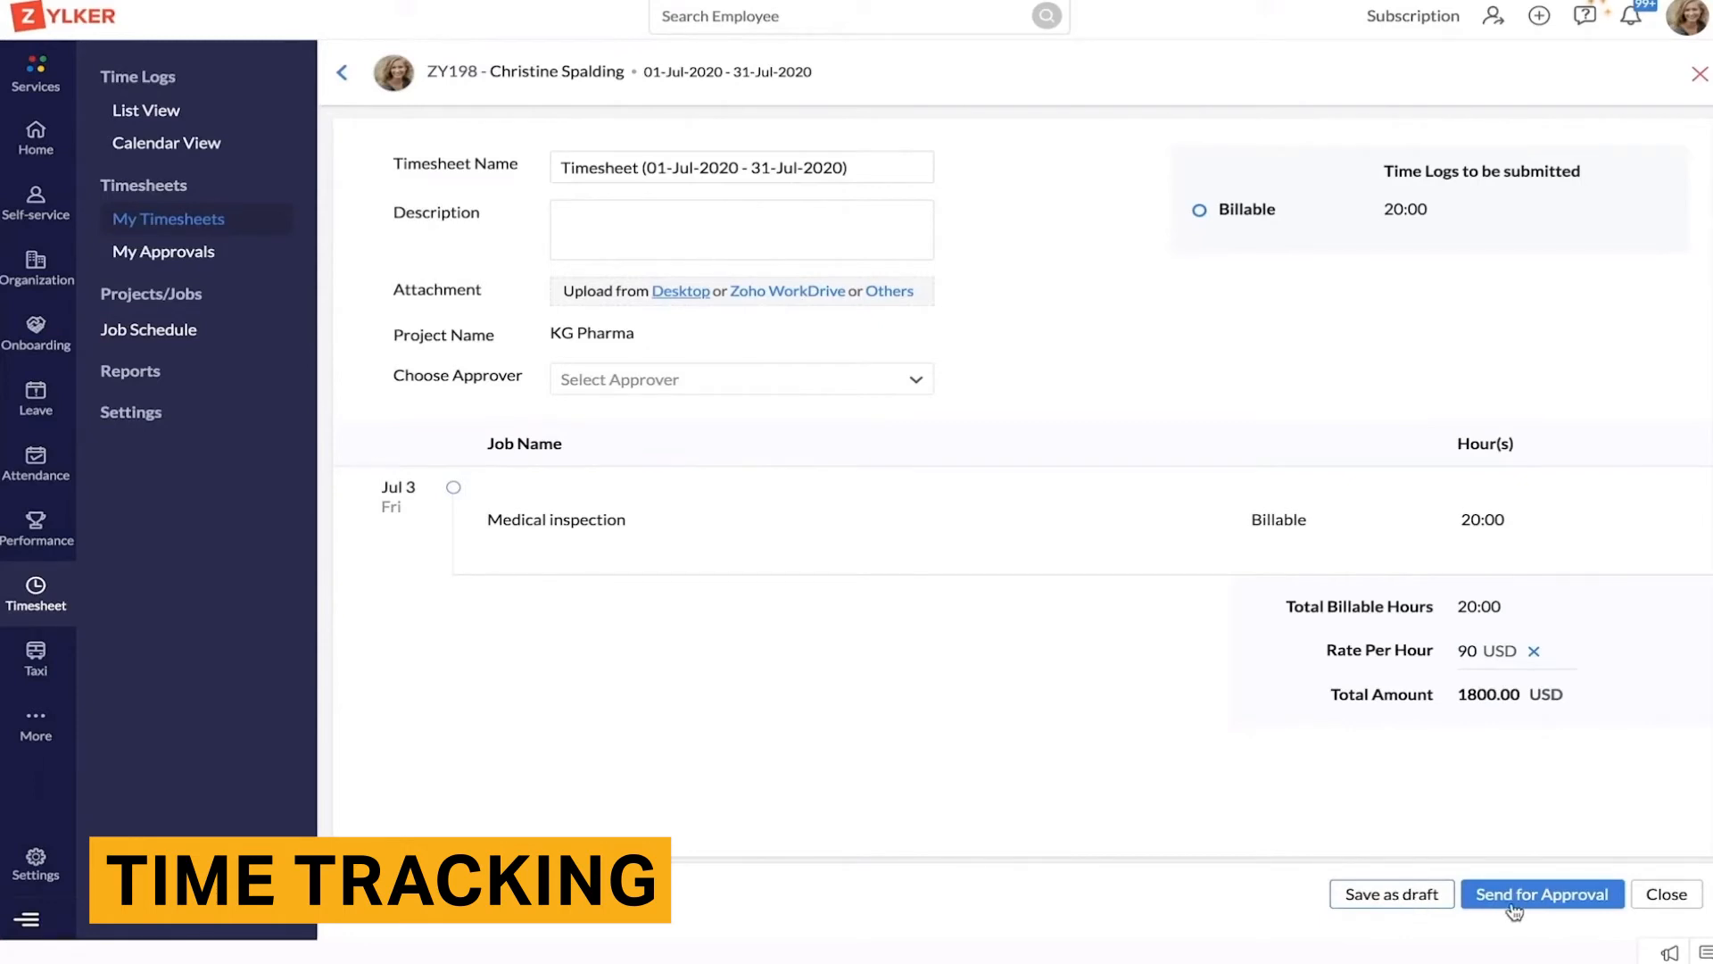
{"action": "mouse_move", "coordinate": [1697, 84]}
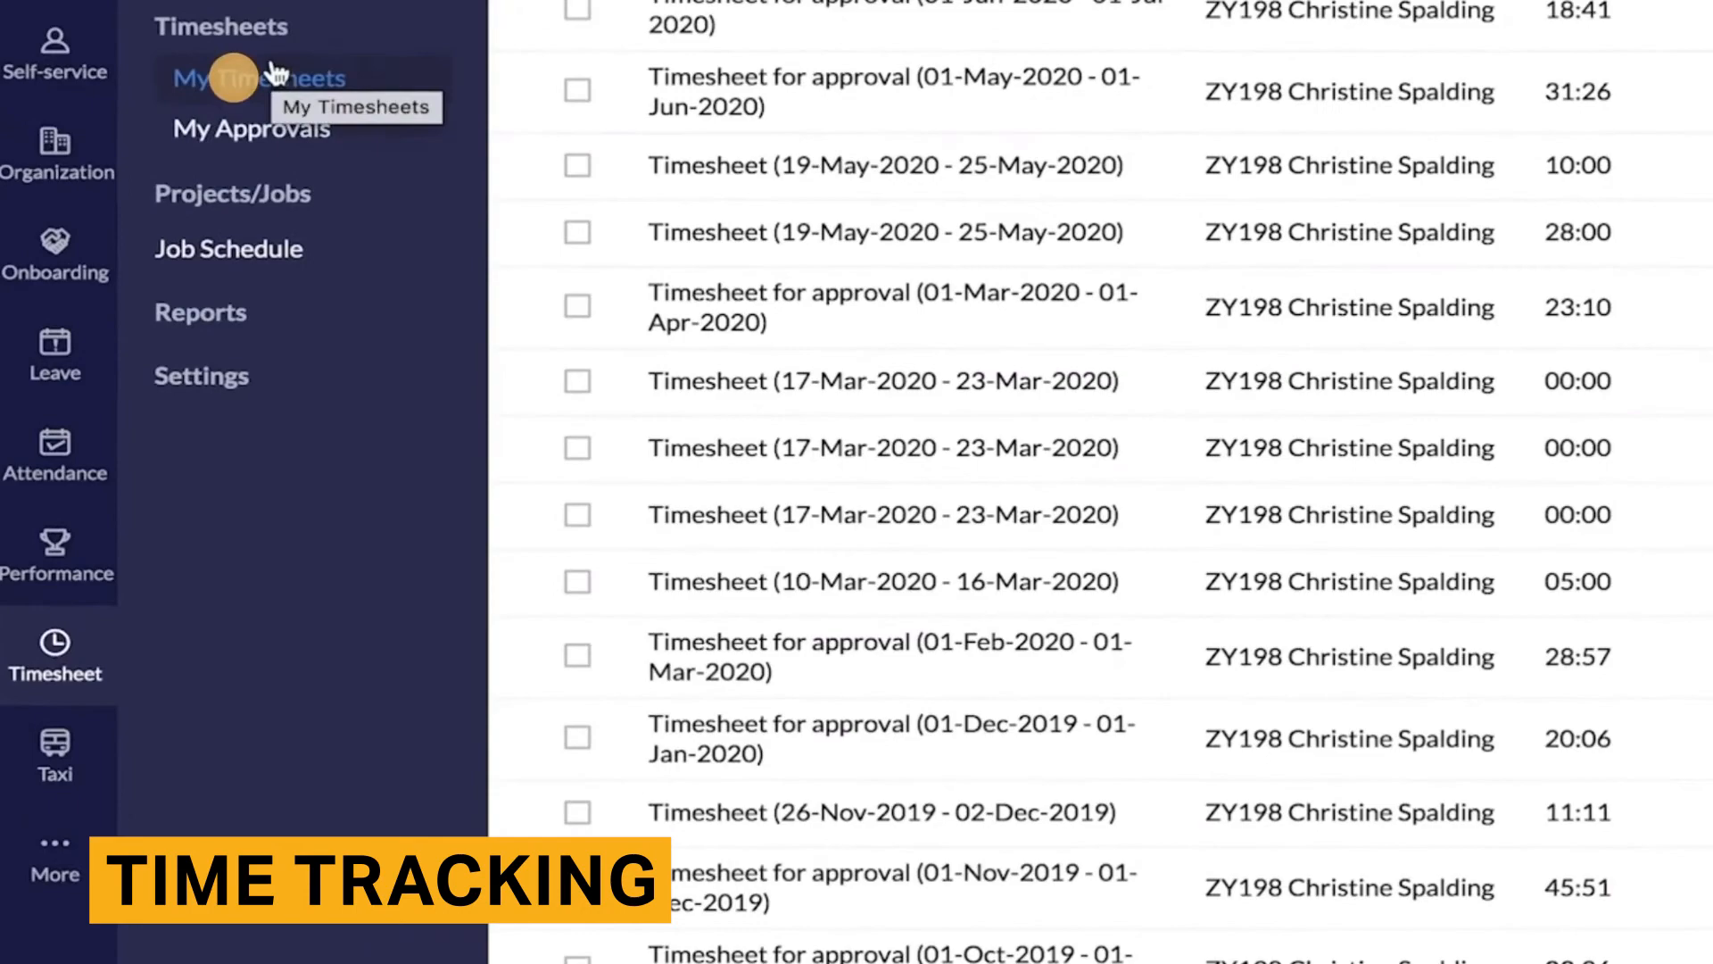
From My Timesheets, create a This Month timesheet and send it for approval.
{"action": "left_click", "coordinate": [262, 77]}
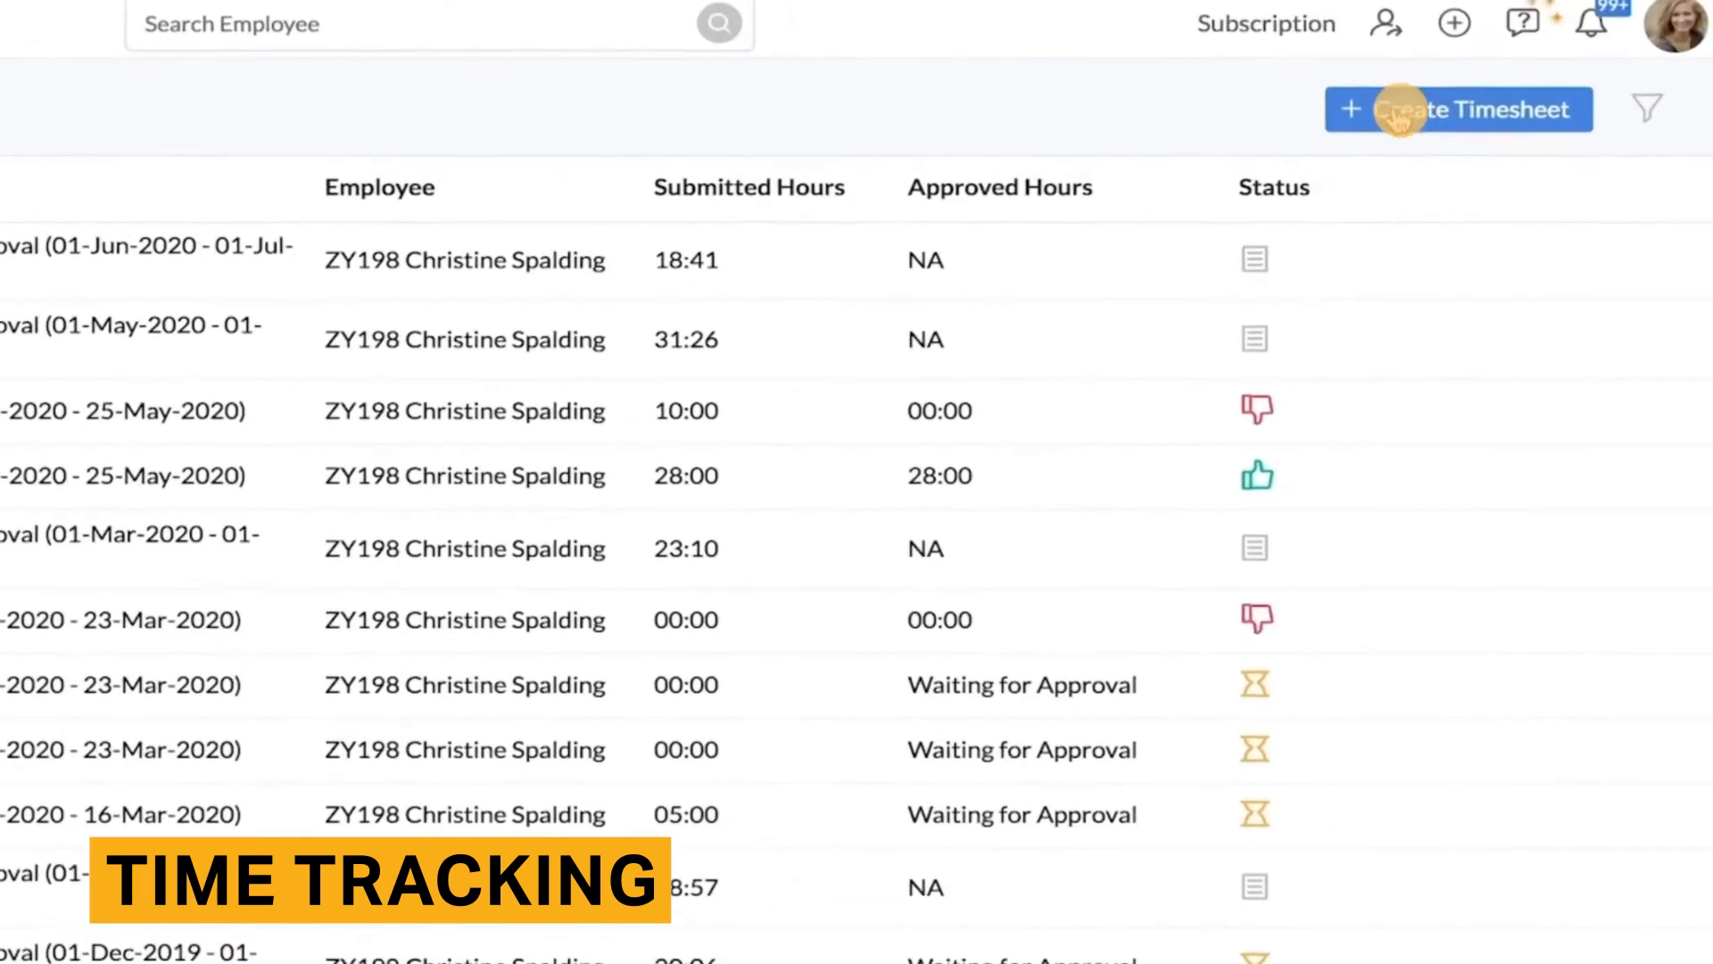
{"action": "left_click", "coordinate": [1458, 108]}
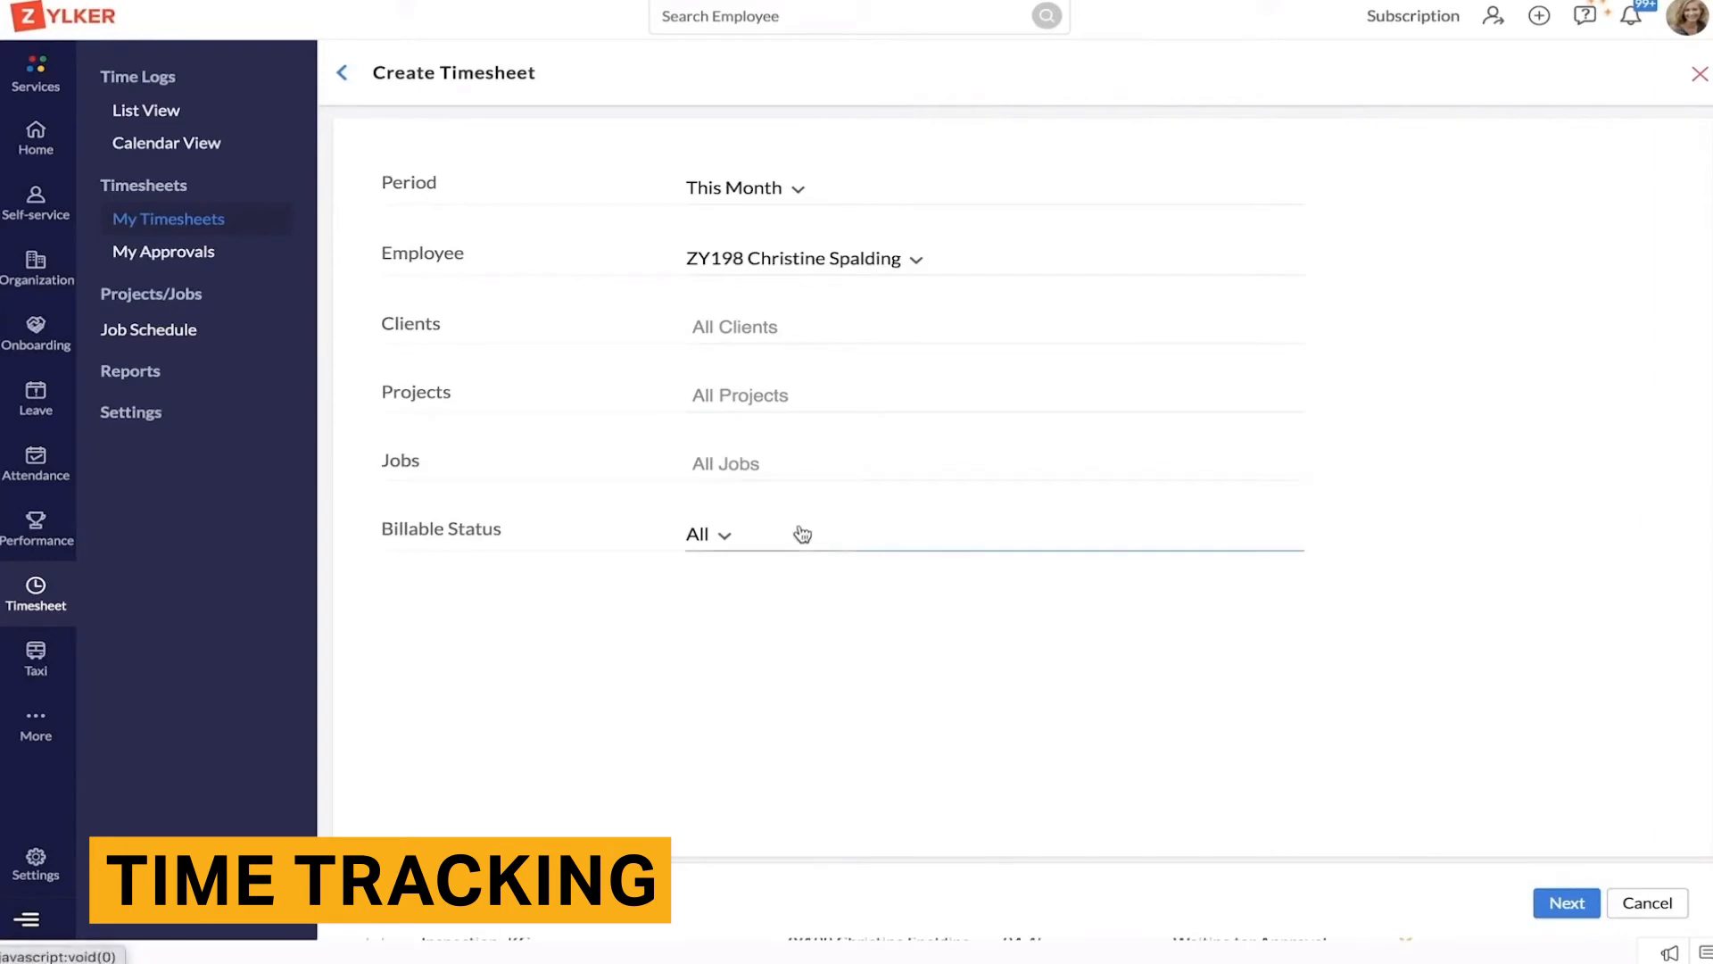
{"action": "left_click", "coordinate": [1565, 903]}
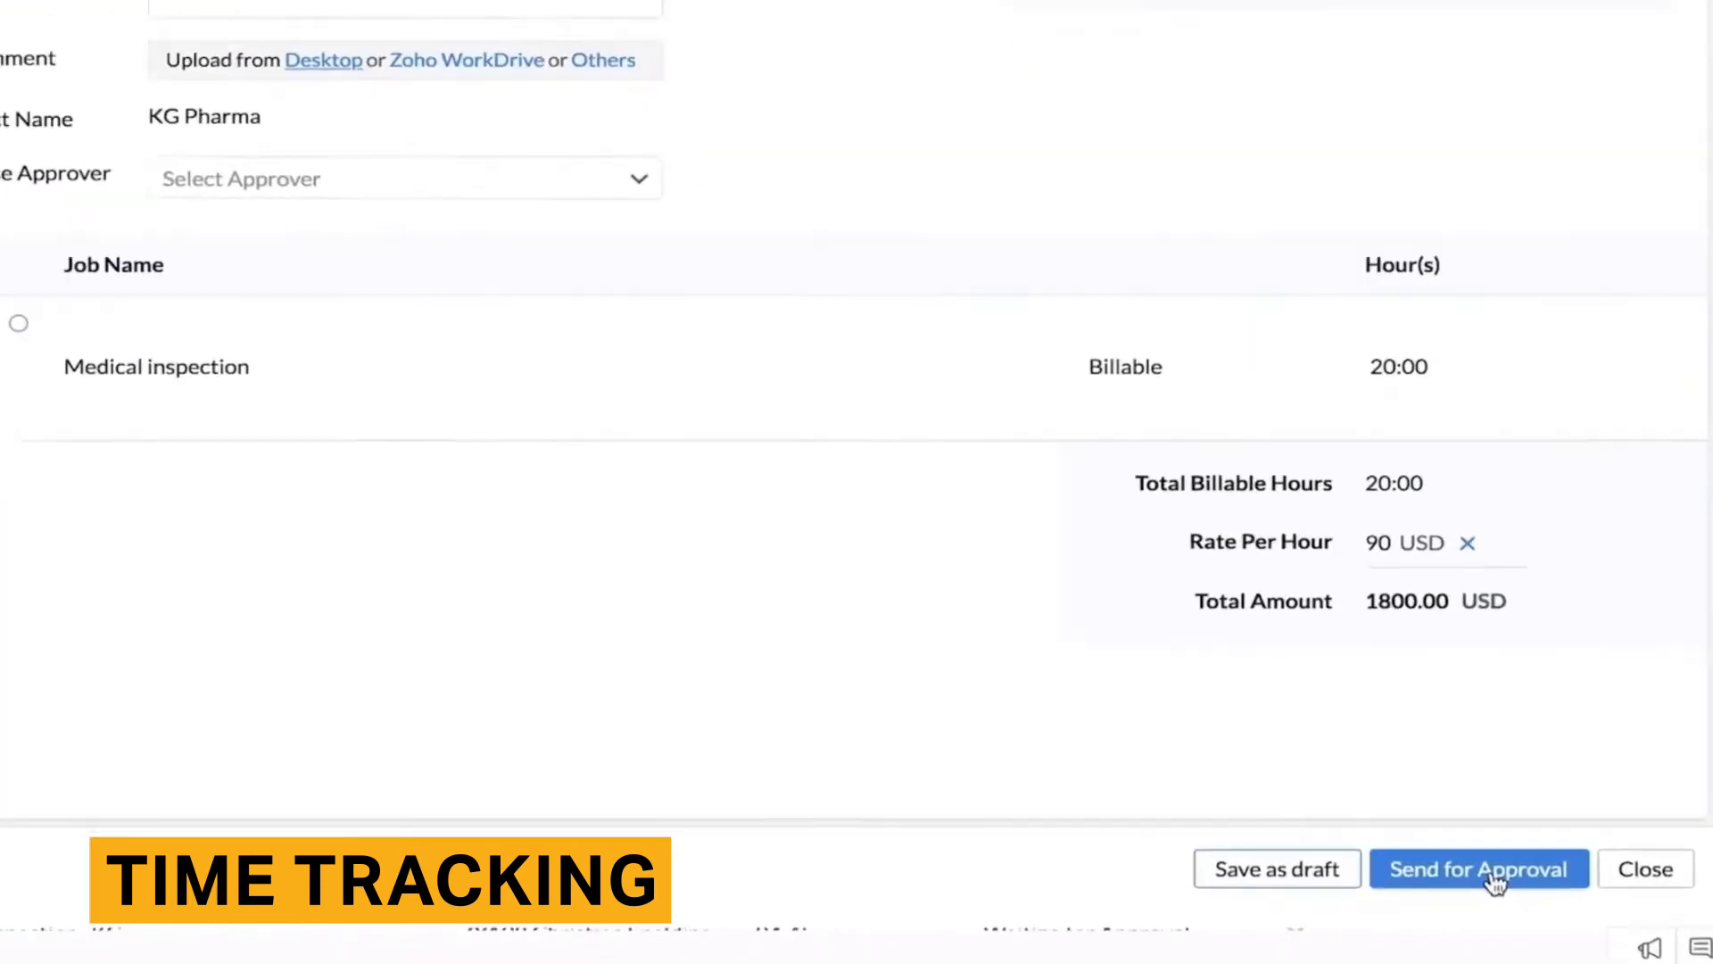
{"action": "left_click", "coordinate": [1478, 869]}
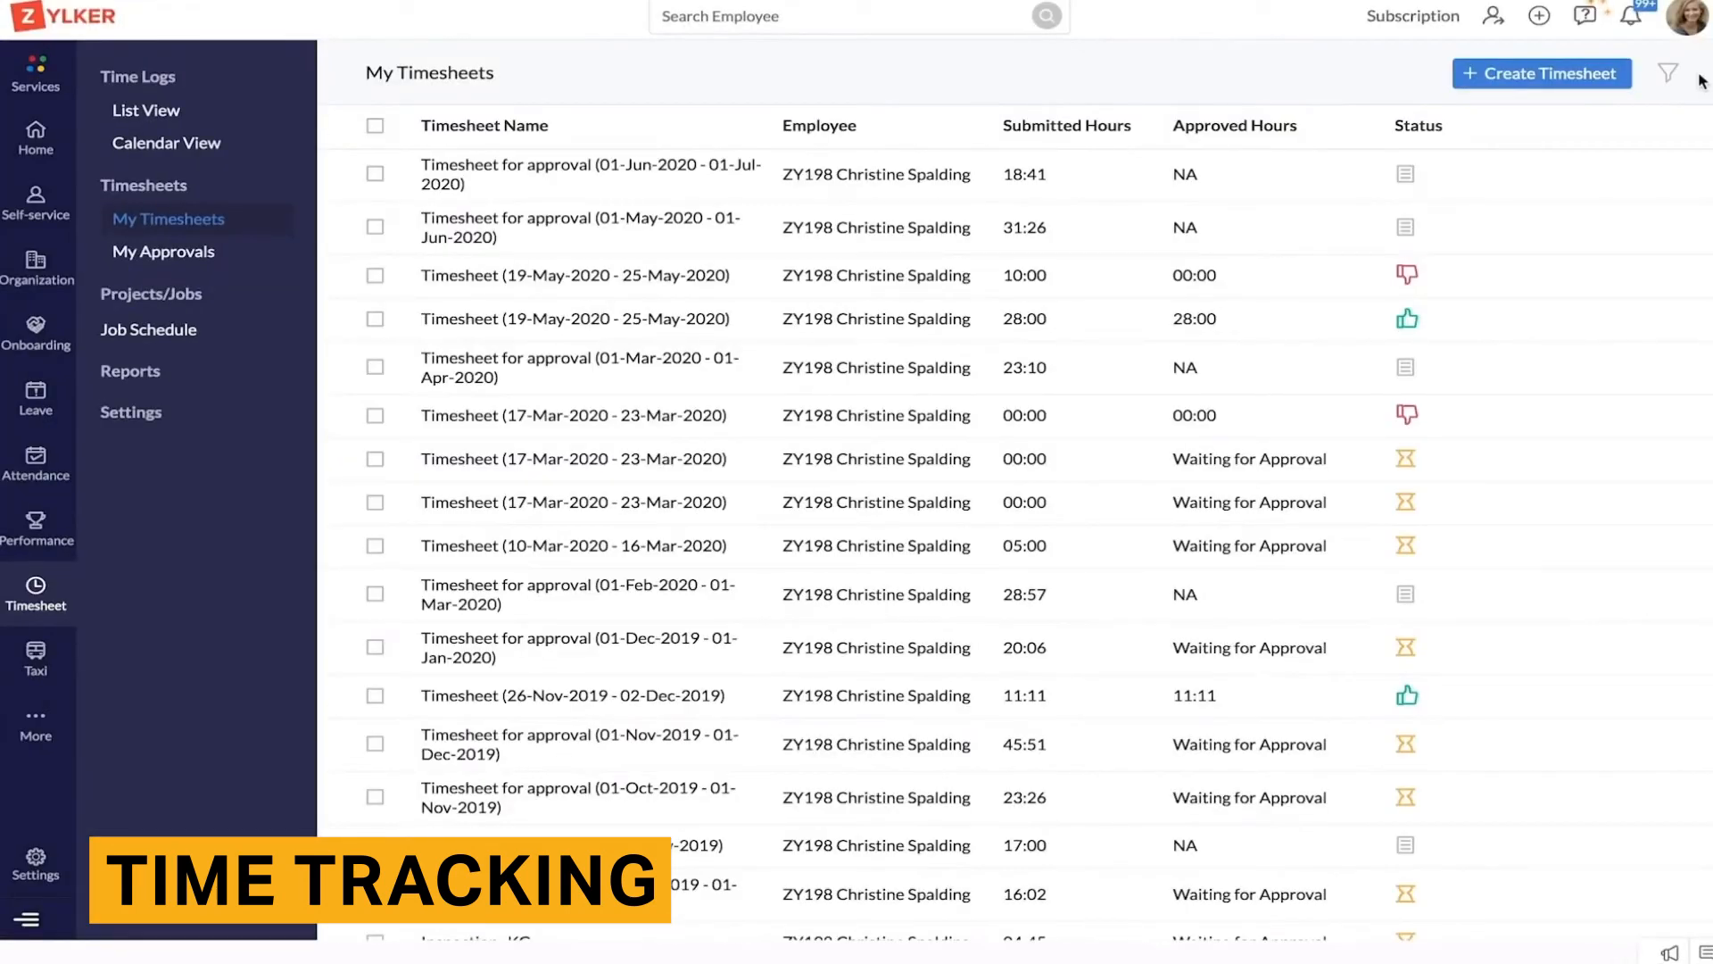
{"action": "mouse_move", "coordinate": [776, 372]}
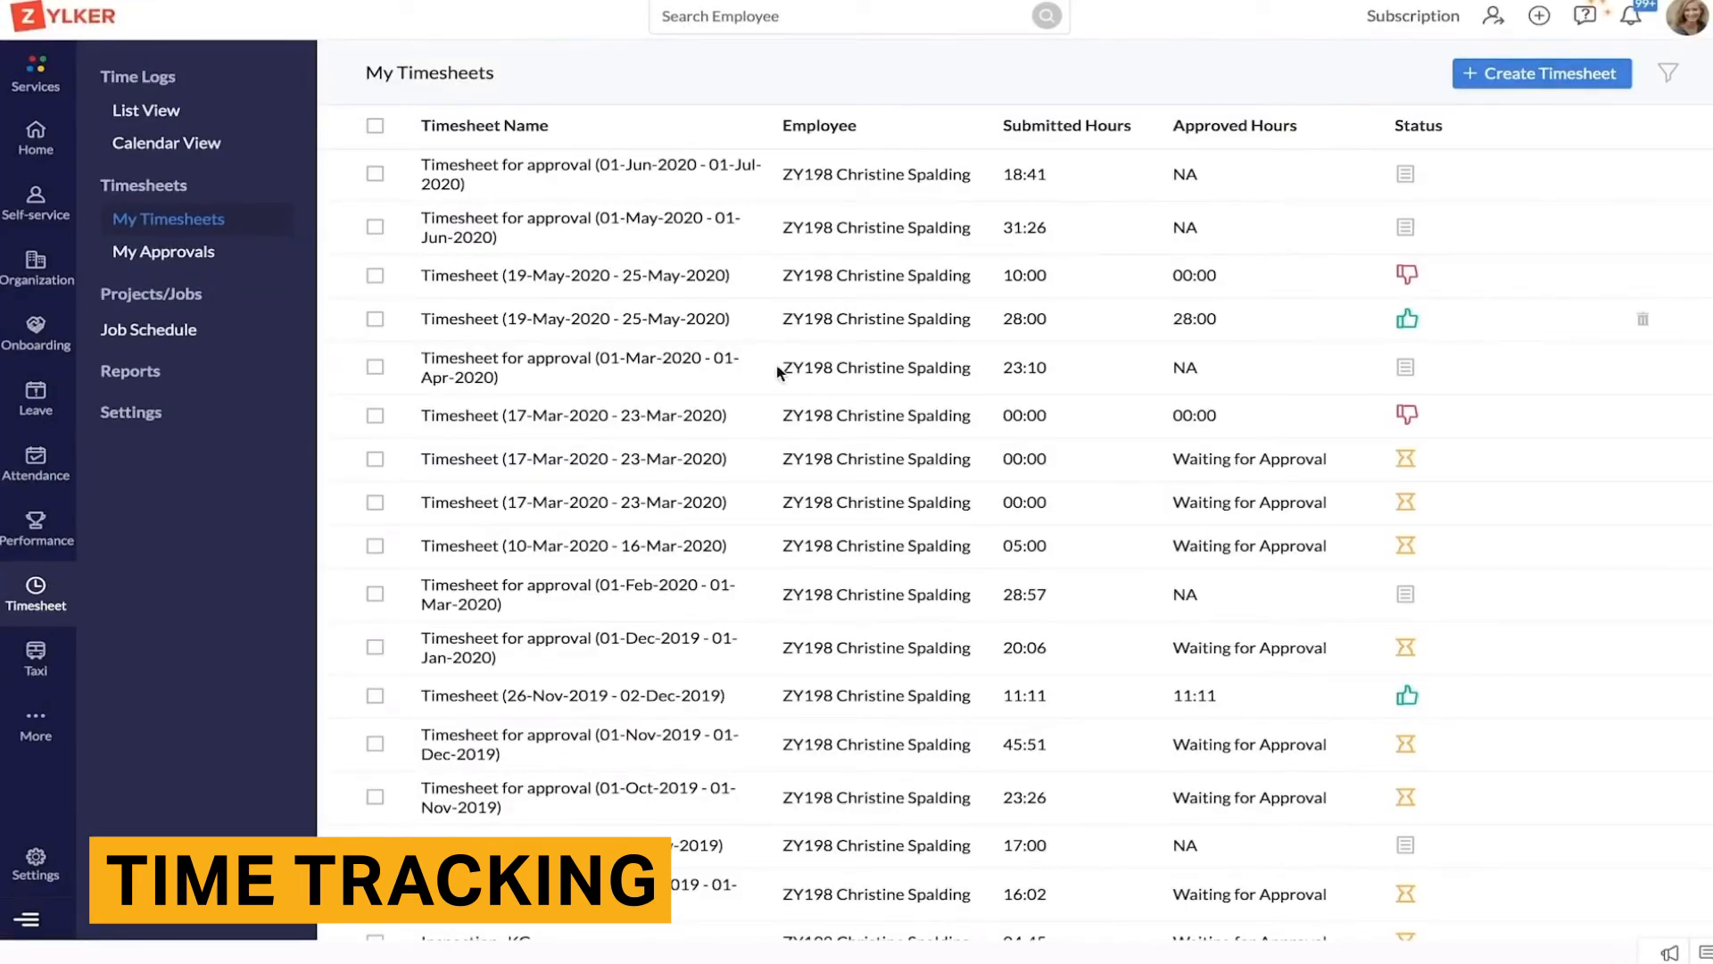
Start a new schedule in Scheduler Settings and list the Daily, Weekly and Monthly frequencies.
{"action": "left_click", "coordinate": [182, 543]}
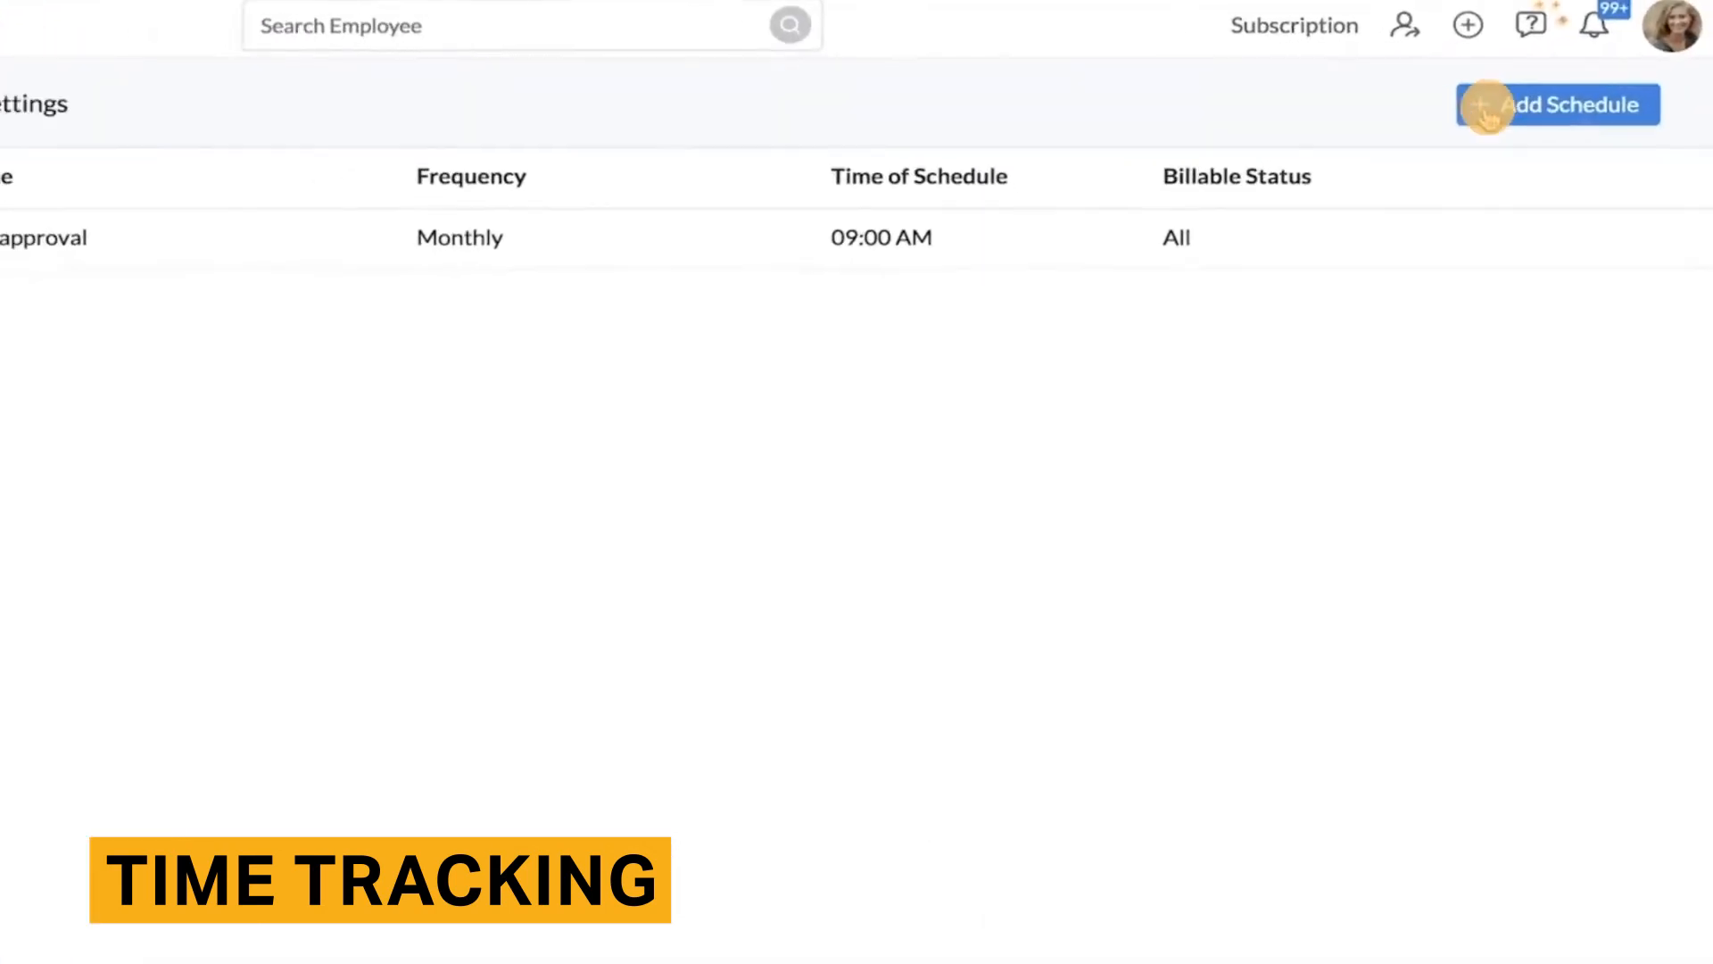
{"action": "left_click", "coordinate": [1557, 105]}
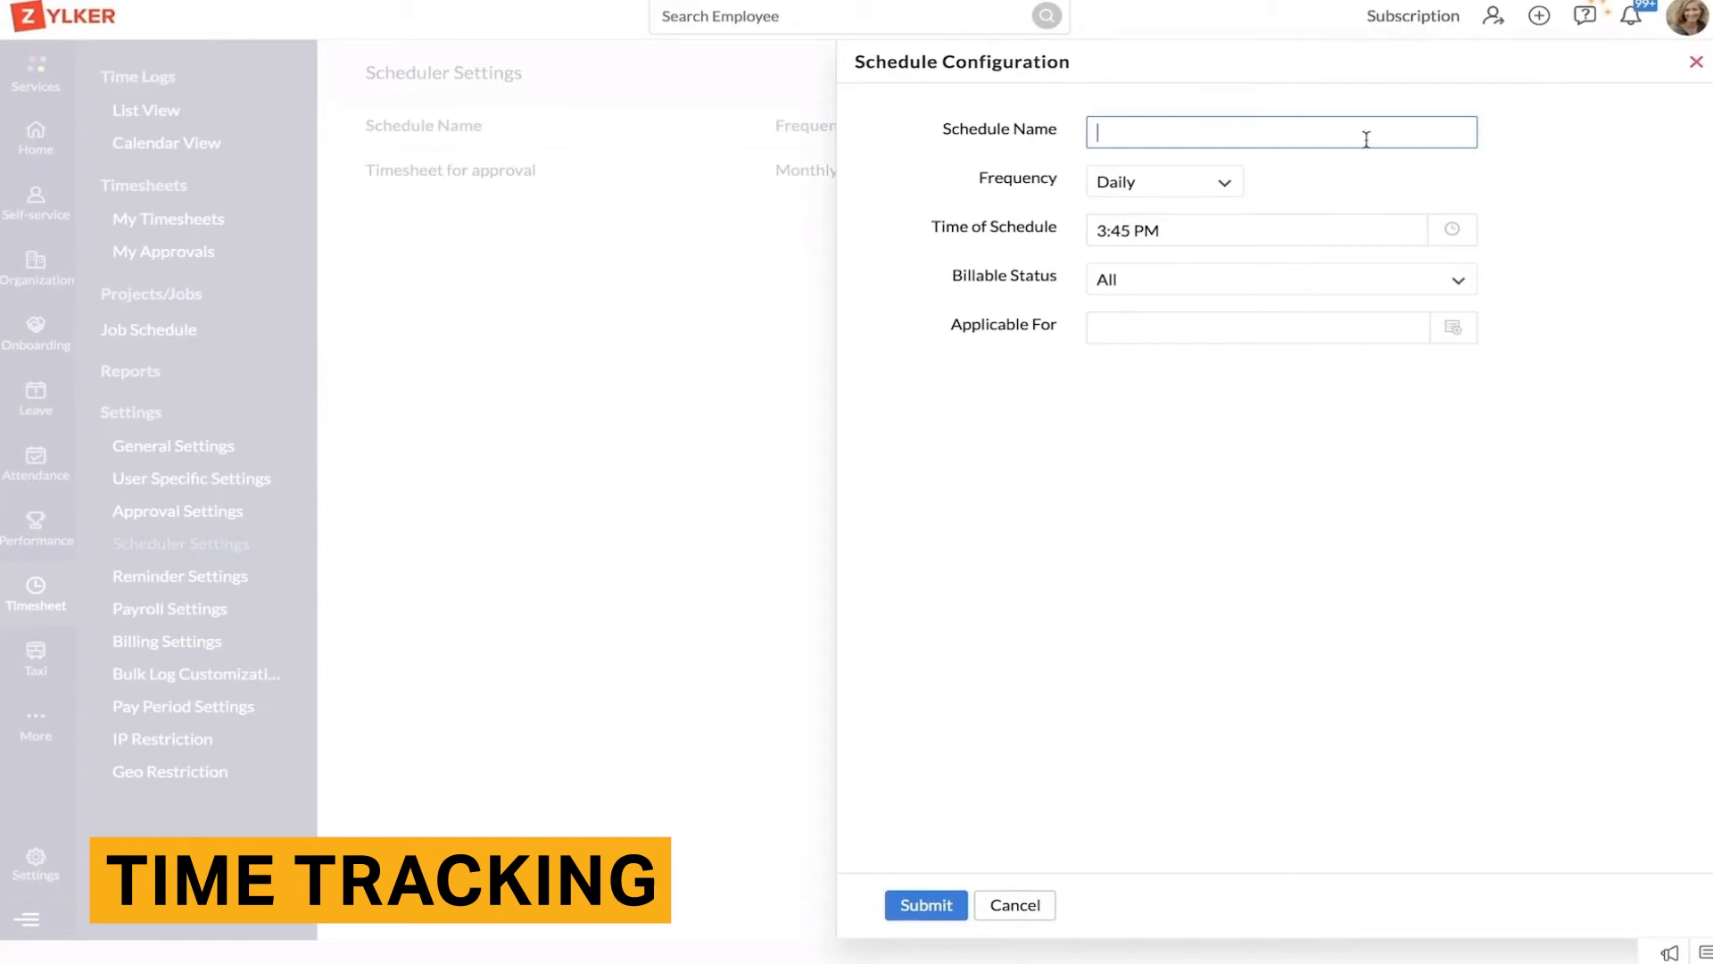
{"action": "left_click", "coordinate": [1161, 182]}
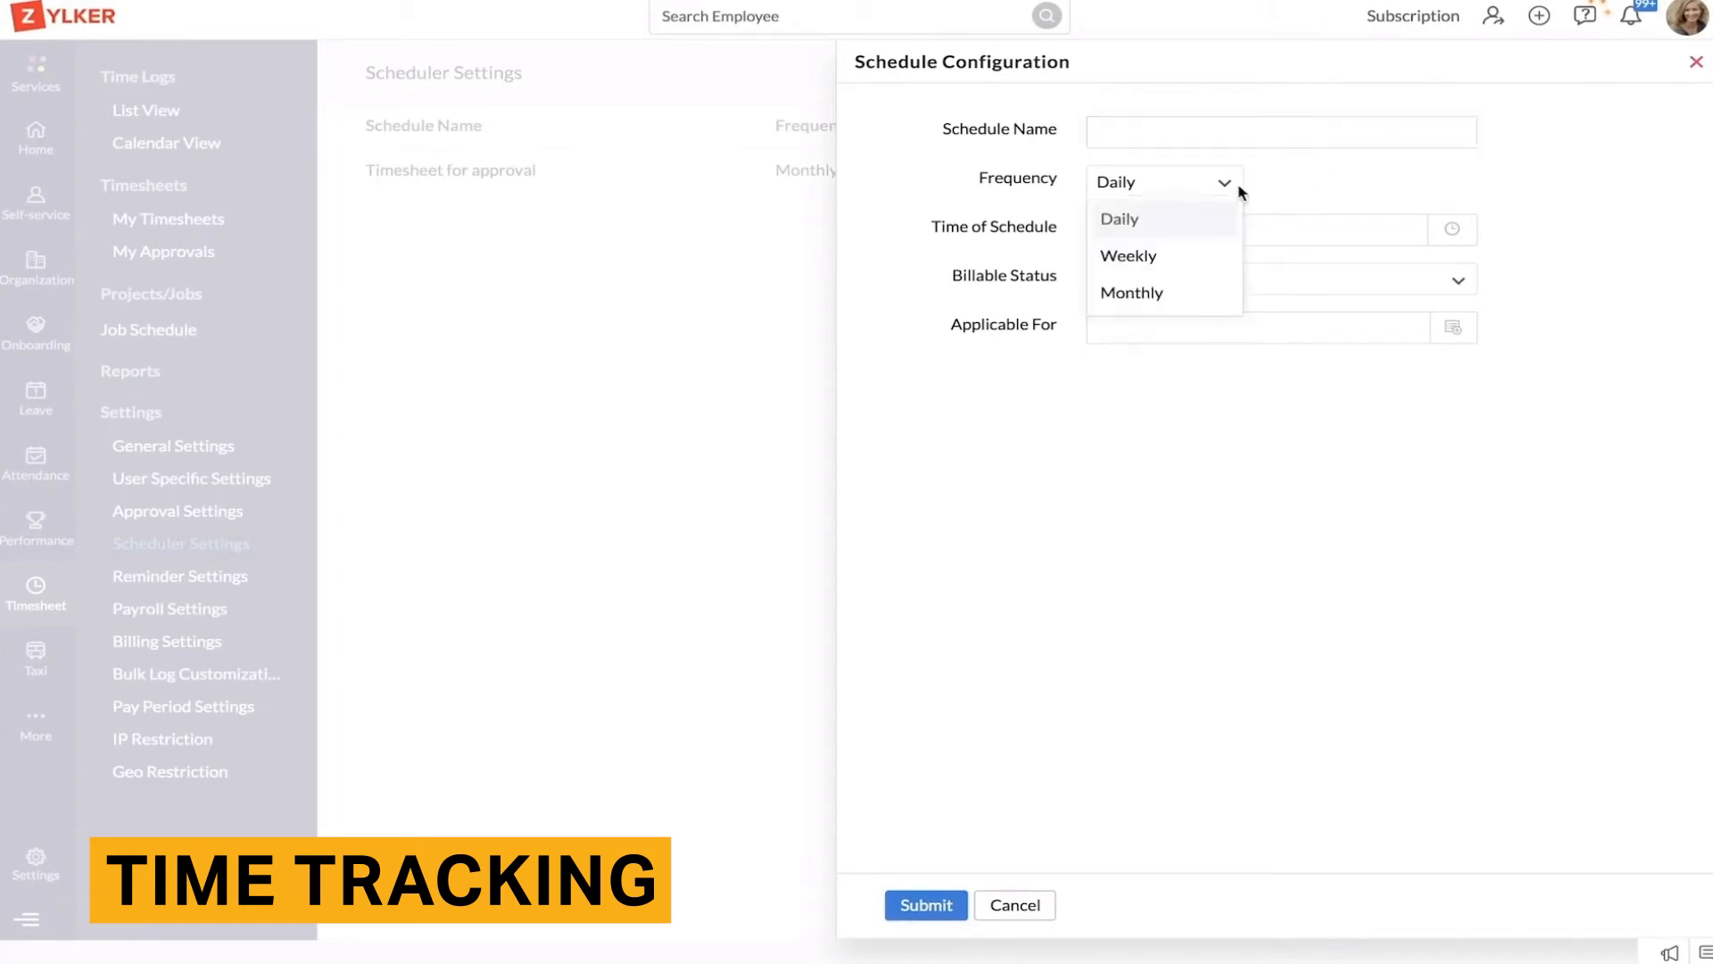